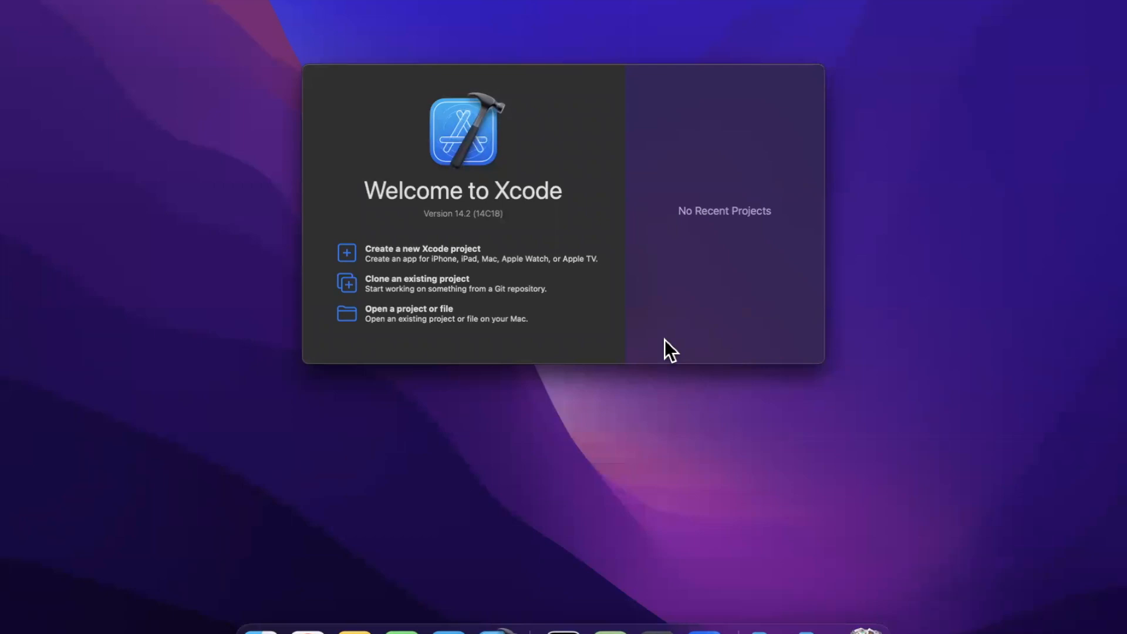
{"action": "mouse_move", "coordinate": [713, 294]}
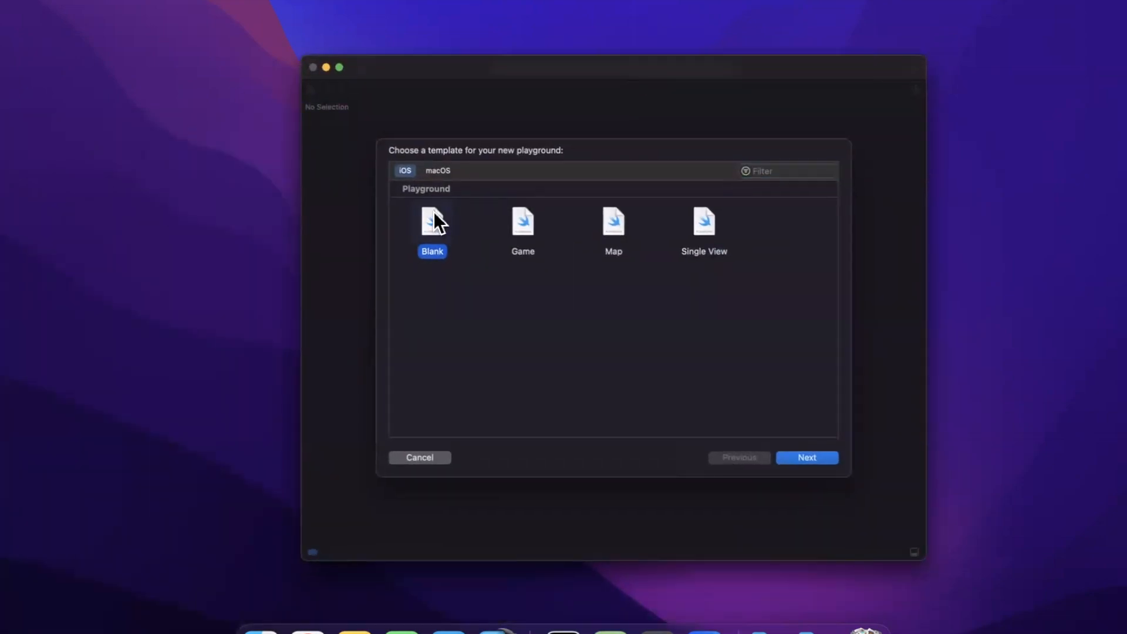
- Name the blank playground BetterForLoops and create it on the Desktop
{"action": "left_click", "coordinate": [807, 458]}
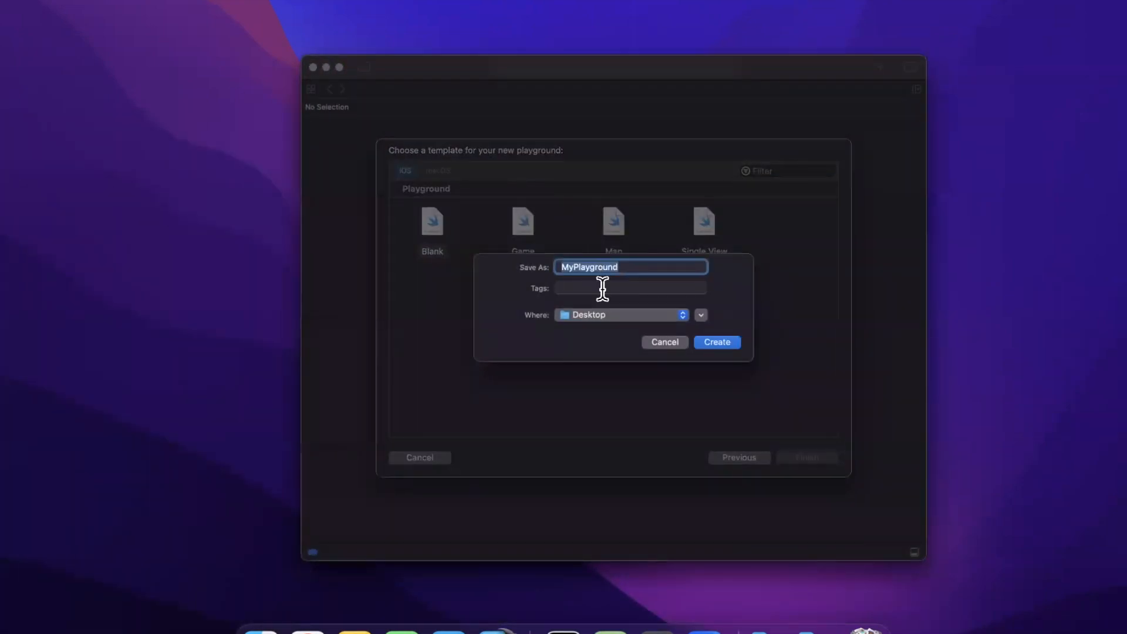
{"action": "type", "text": "Better"}
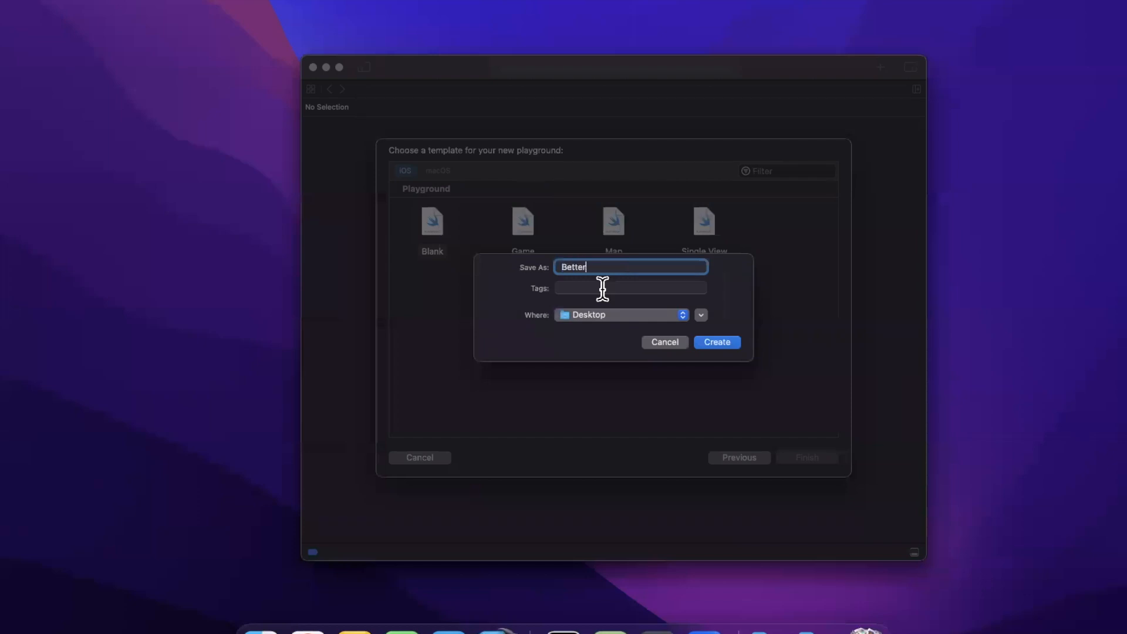
{"action": "type", "text": "ForLoops"}
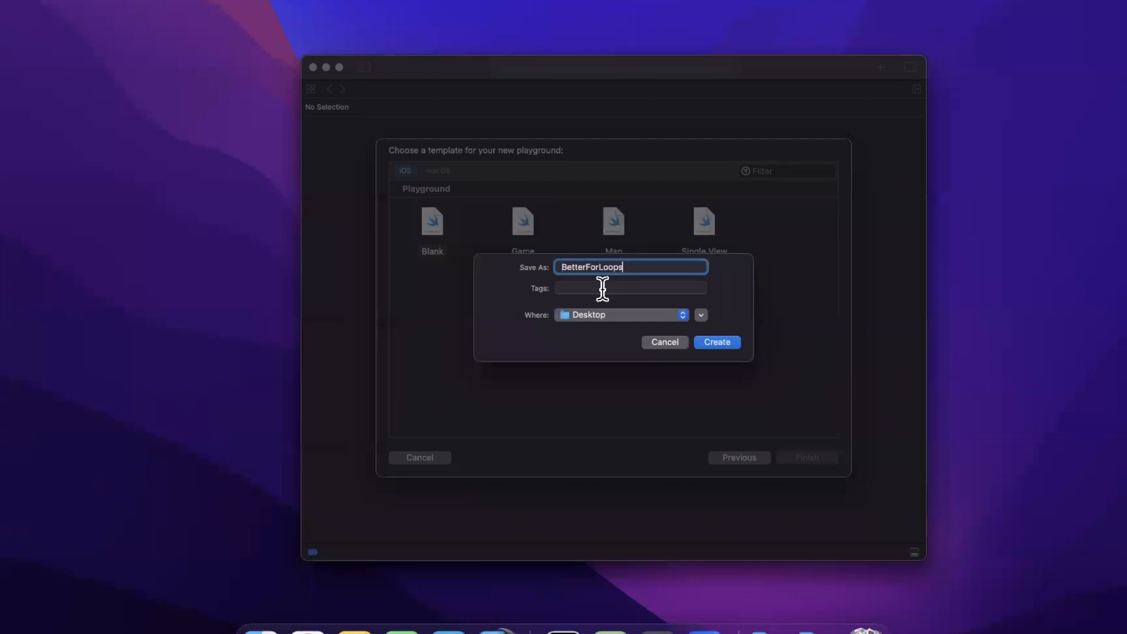
{"action": "left_click", "coordinate": [715, 341]}
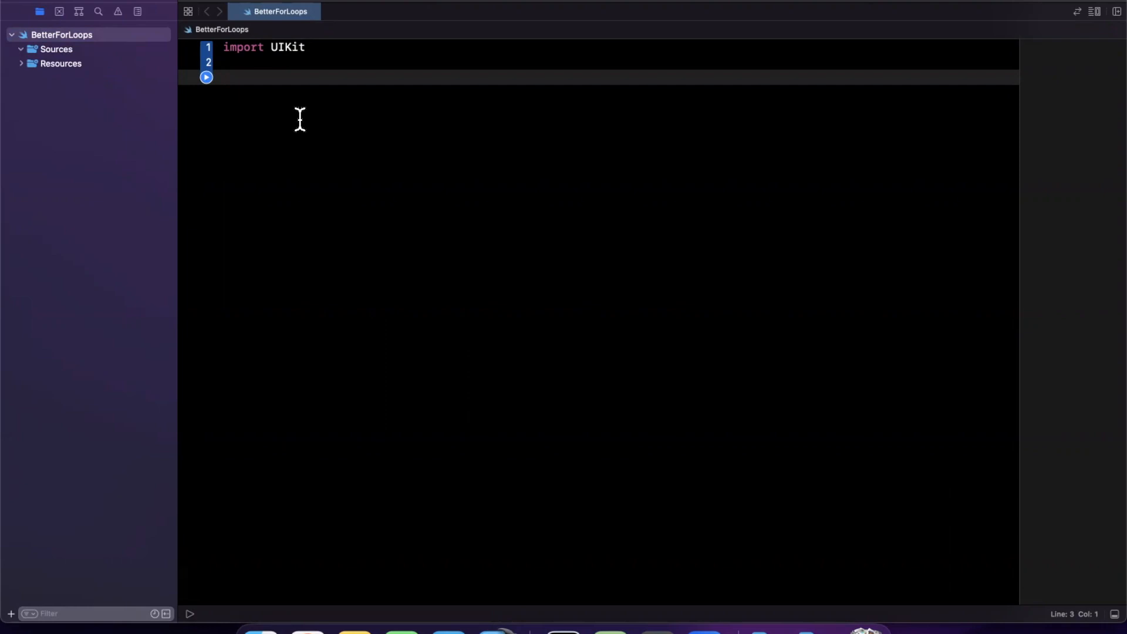
- Declare let numbers = Array(0...1000) and loop for num in numbers printing each num
{"action": "type", "text": "let"}
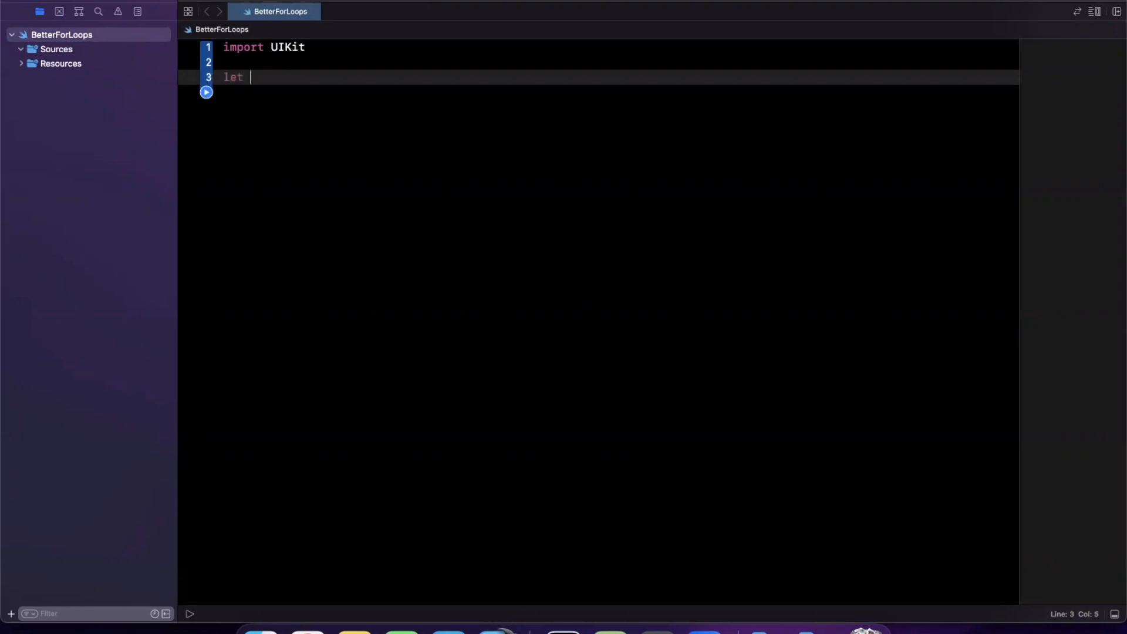
{"action": "type", "text": "n"}
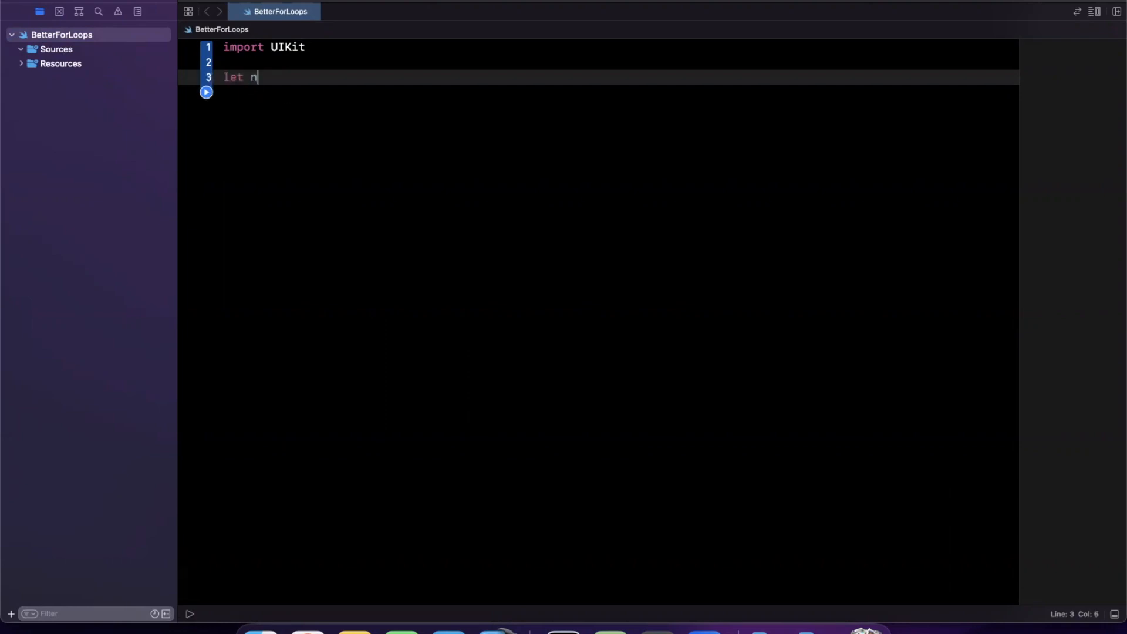
{"action": "type", "text": "umbers = Array("}
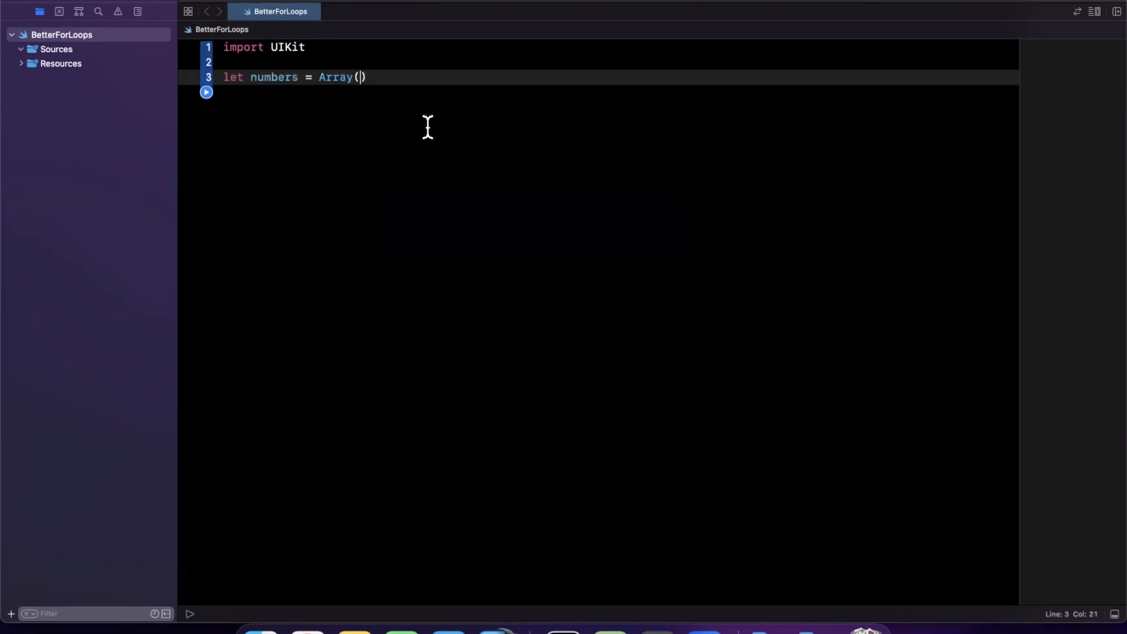
{"action": "type", "text": "0"}
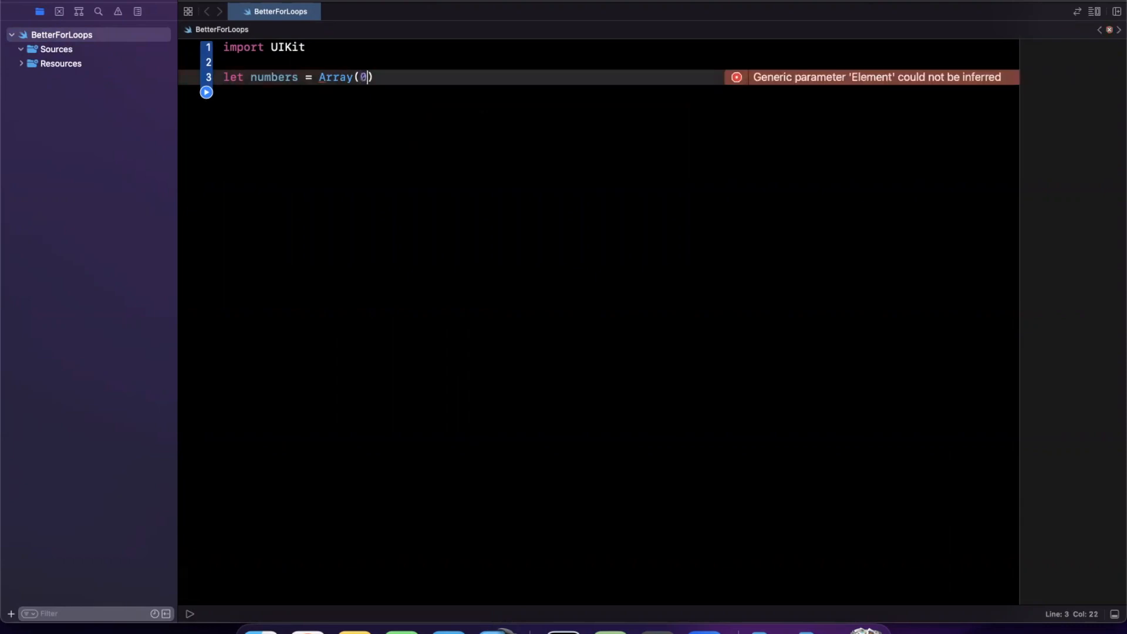
{"action": "type", "text": "...100"}
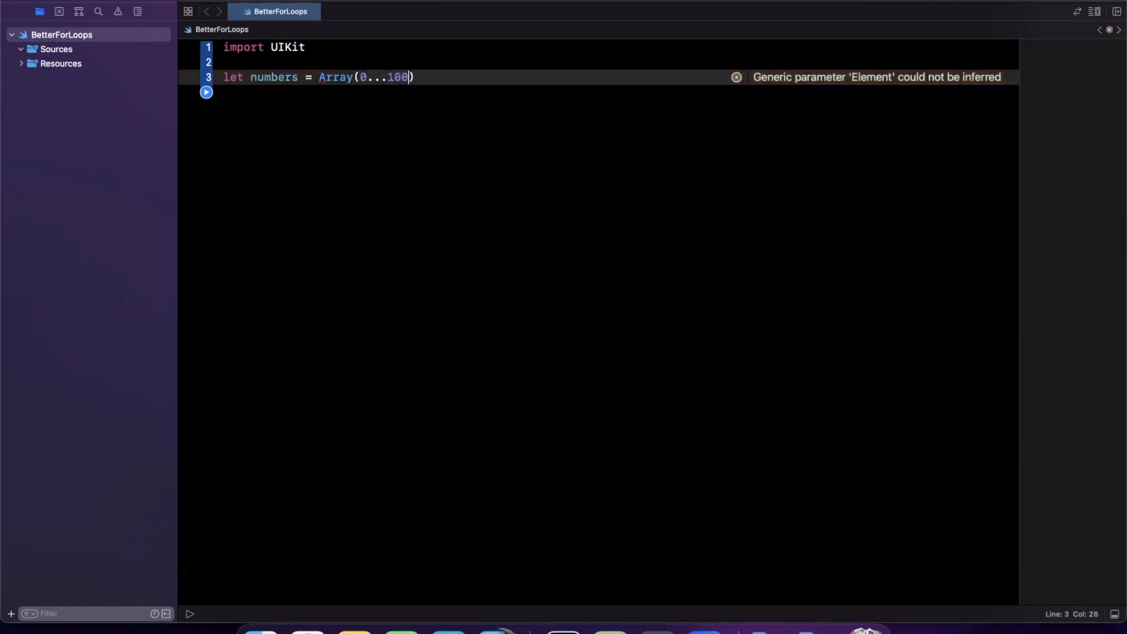
{"action": "type", "text": "0"}
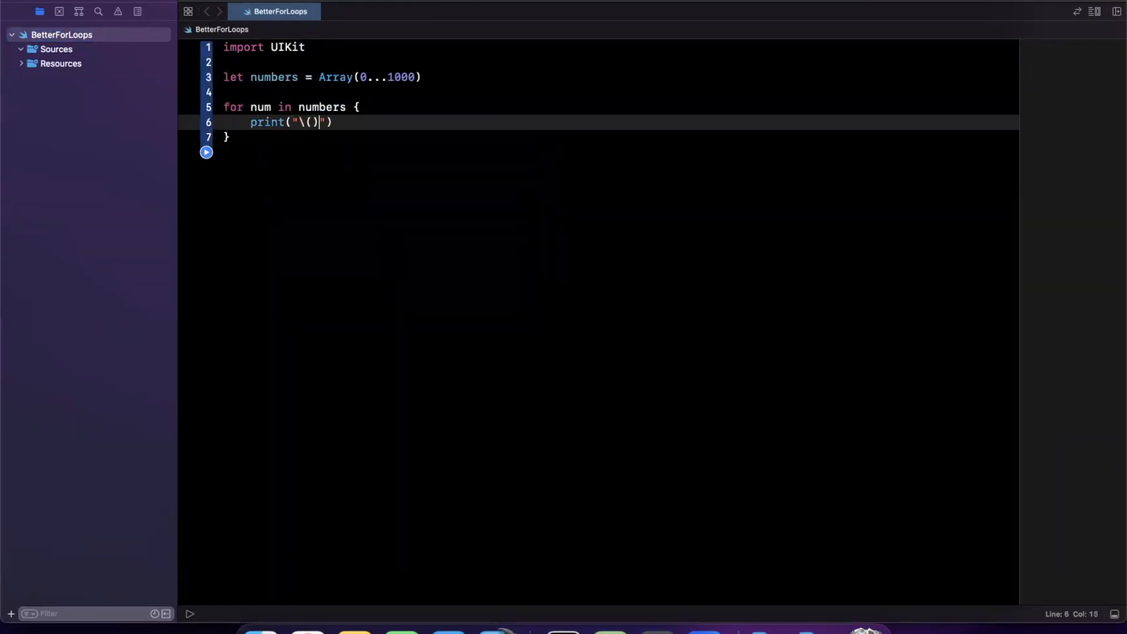
{"action": "type", "text": "num"}
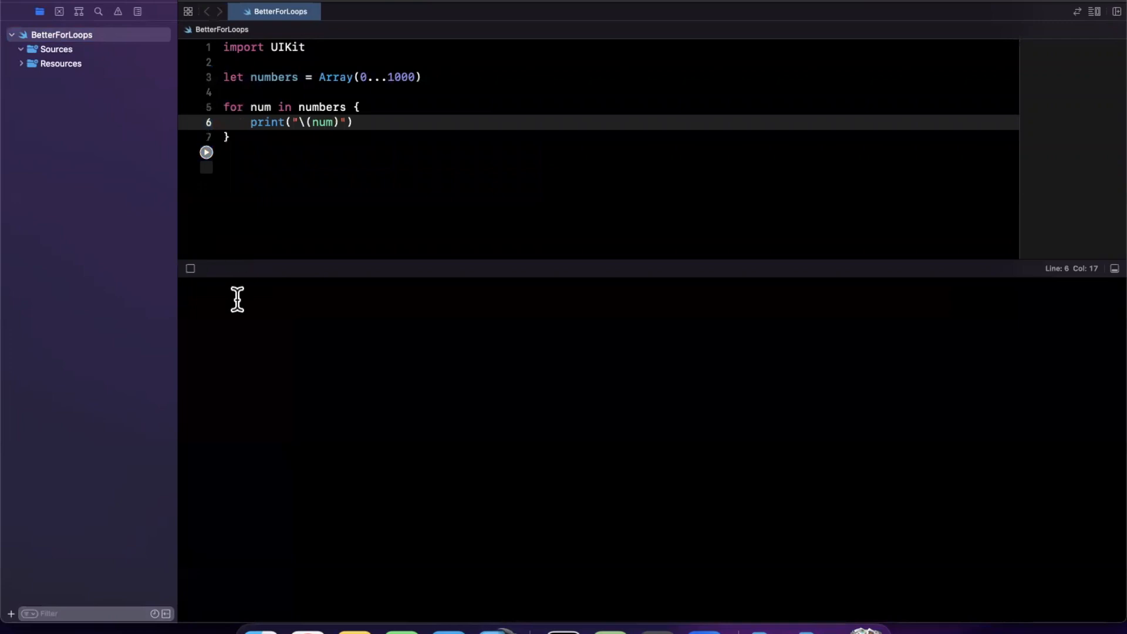
- Run the playground to print 0 through 1000 in the console
{"action": "left_click", "coordinate": [207, 152]}
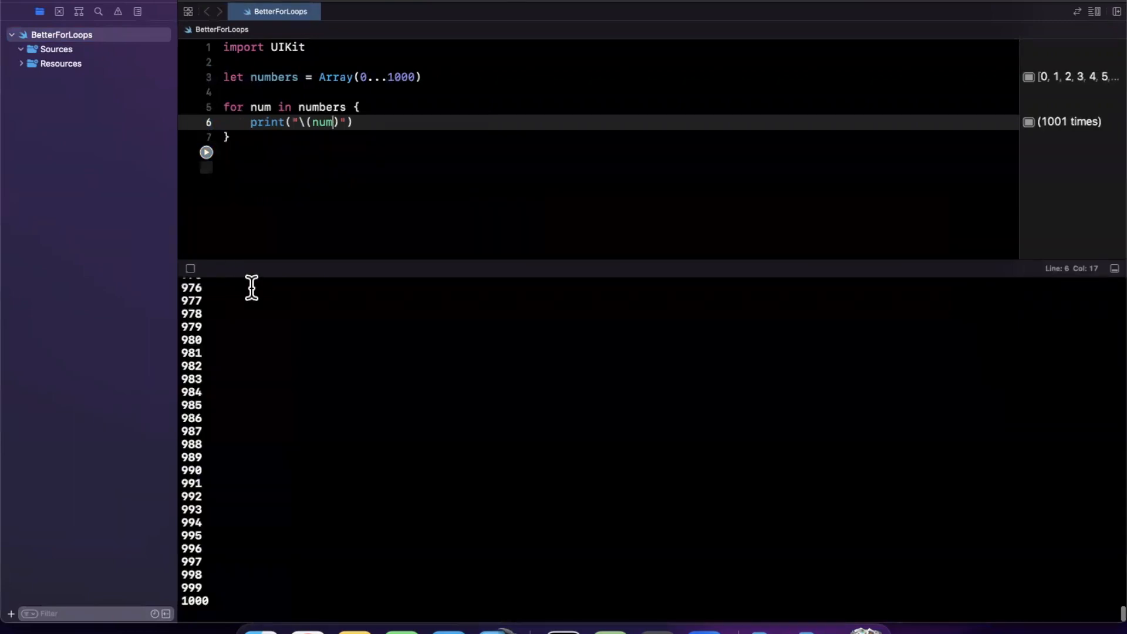
{"action": "mouse_move", "coordinate": [282, 267]}
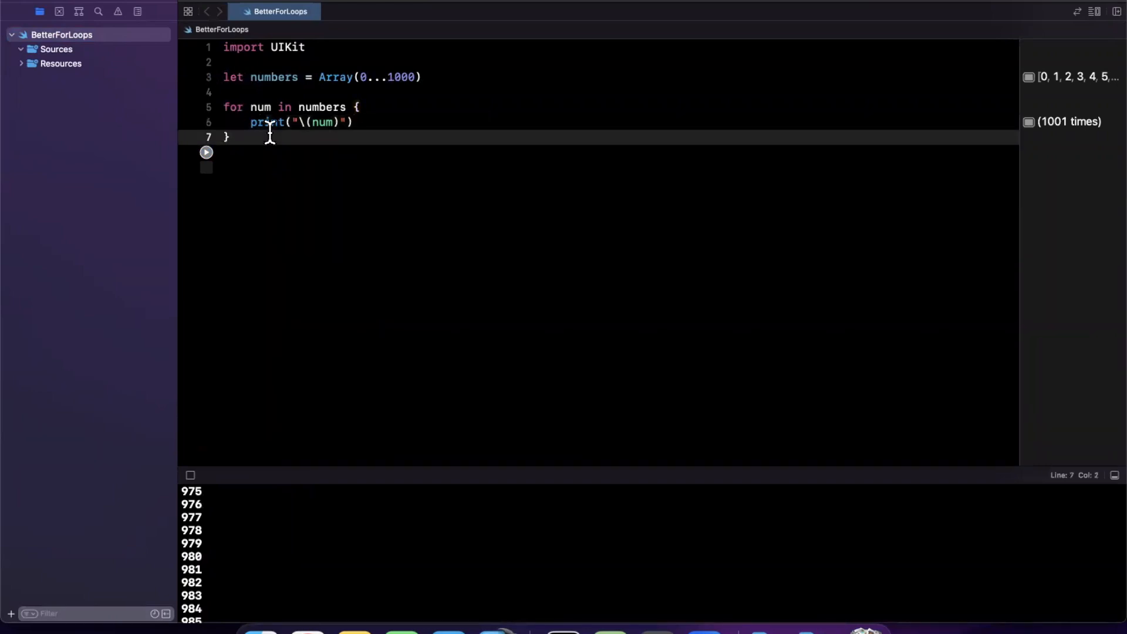
{"action": "mouse_move", "coordinate": [366, 107]}
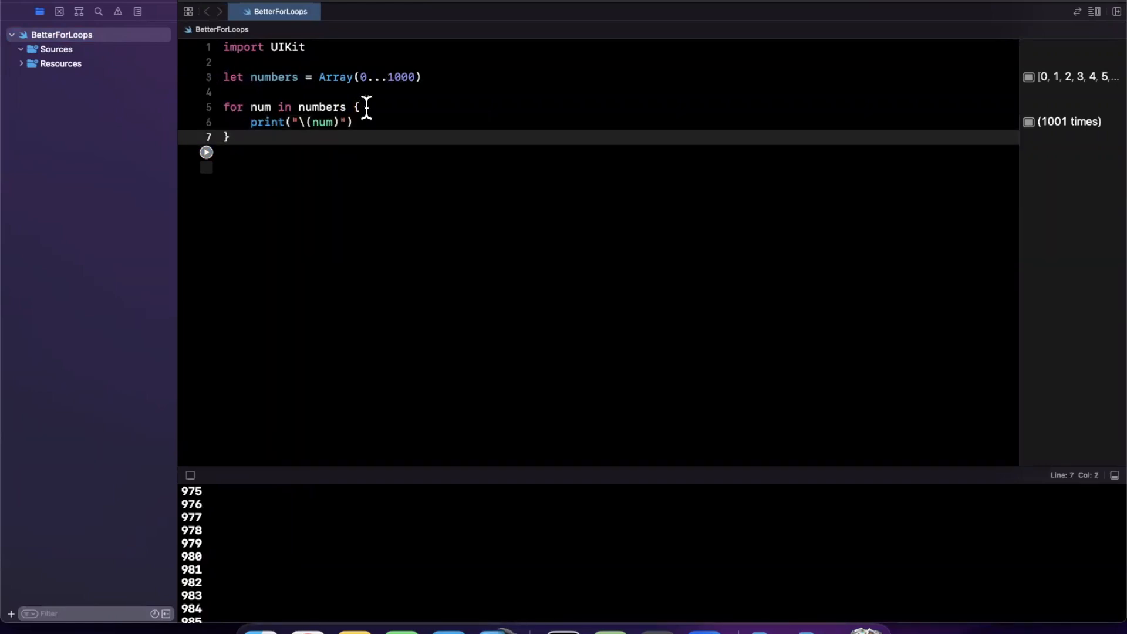
- Wrap the print in an if condition, revising it from num > 900 to num <= 101
{"action": "type", "text": "if"}
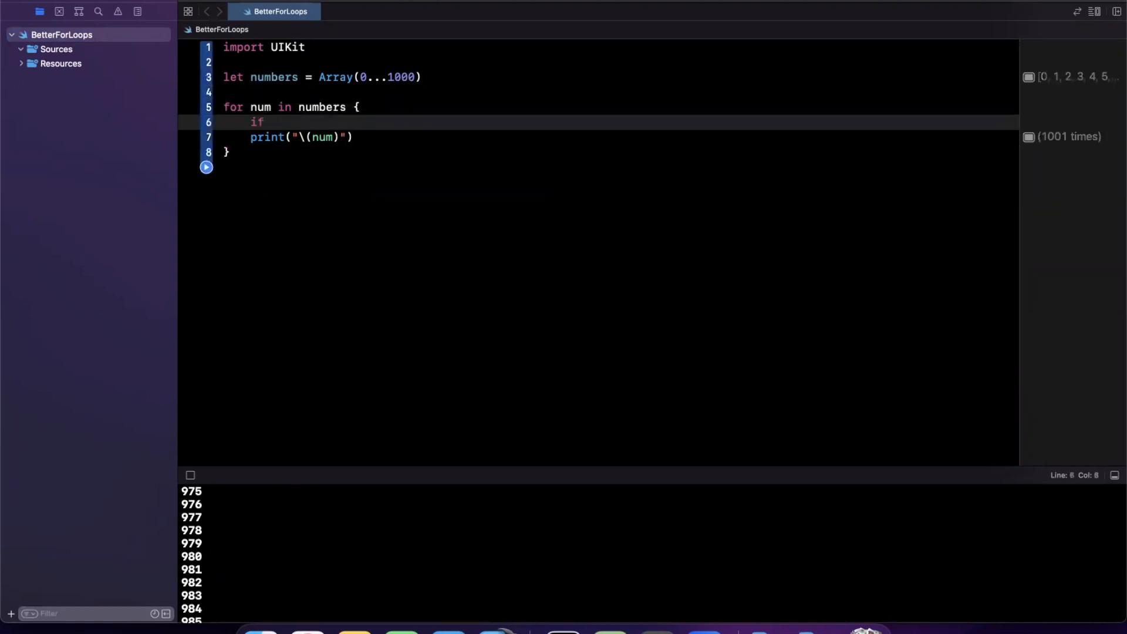
{"action": "type", "text": "num > 9"}
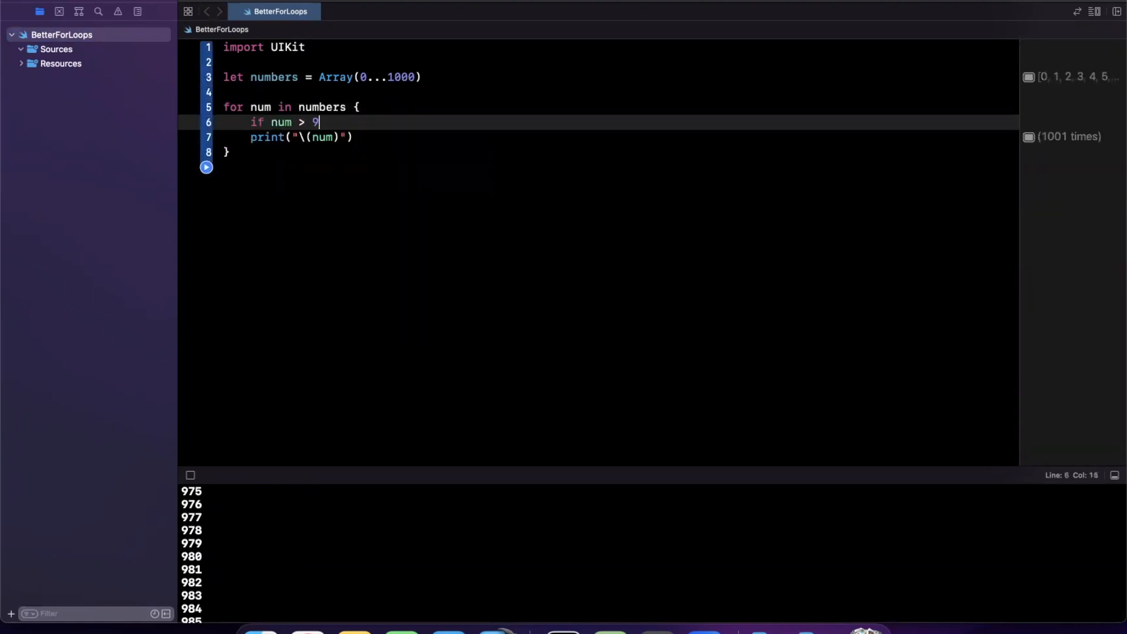
{"action": "type", "text": "00 {"}
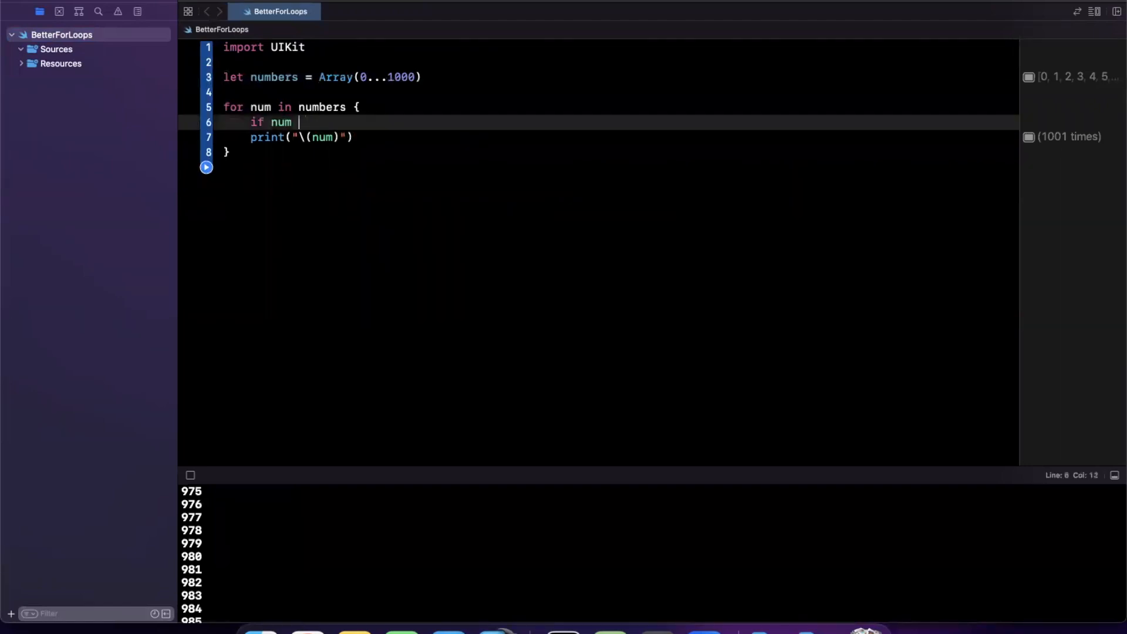
{"action": "type", "text": "<="}
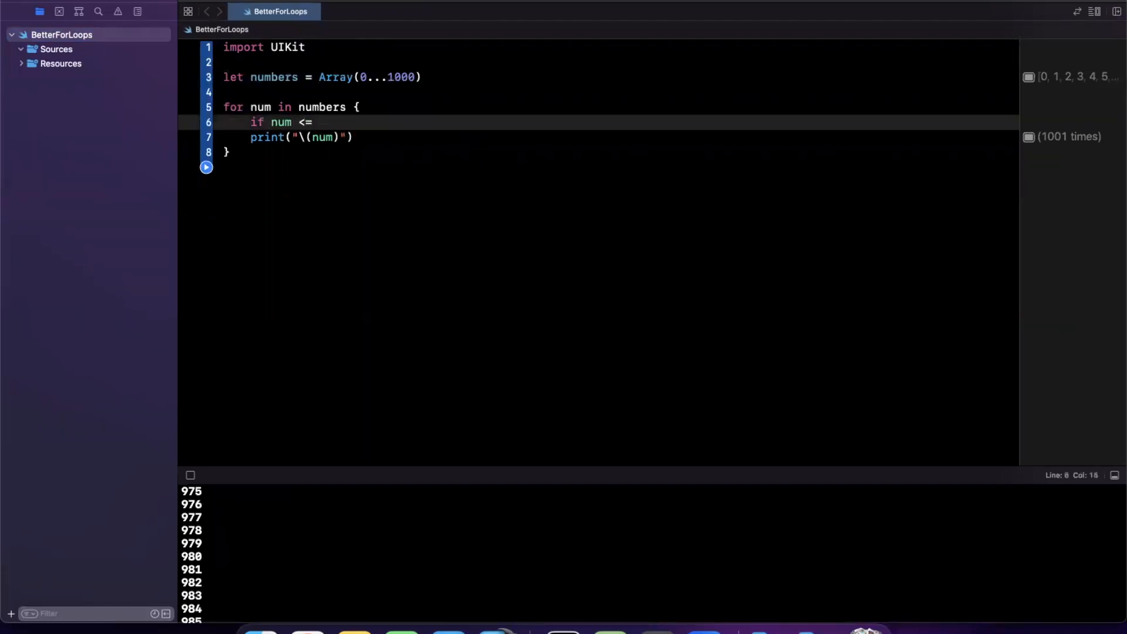
{"action": "type", "text": "101 {"}
{"action": "type", "text": "}"}
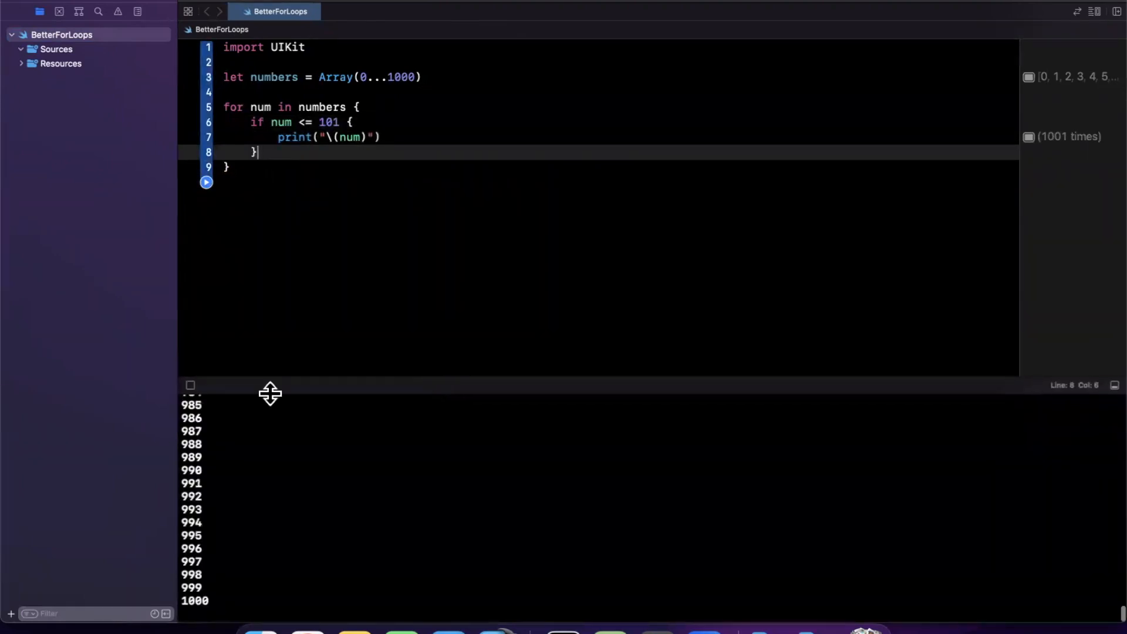
{"action": "left_click", "coordinate": [190, 385]}
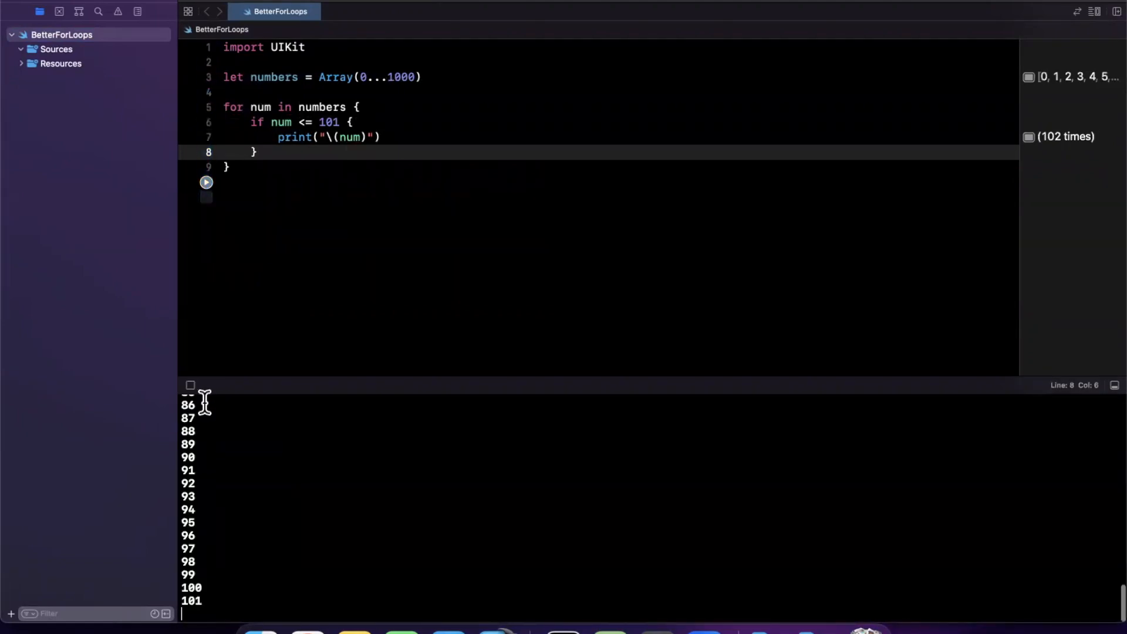
{"action": "scroll", "scroll_direction": "up", "scroll_amount": 3}
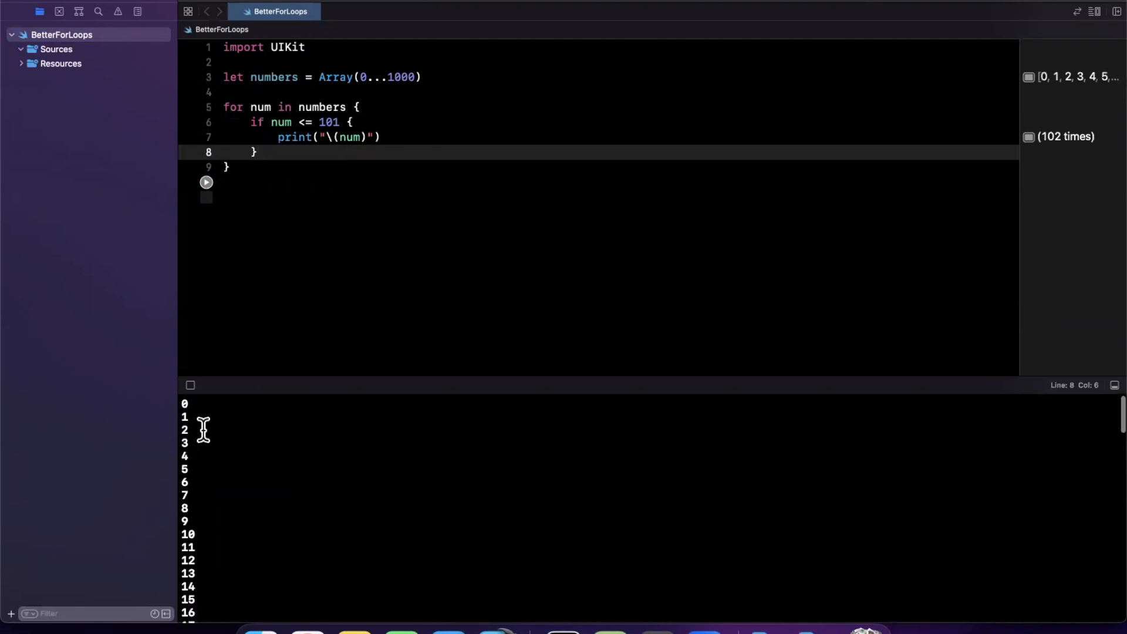
{"action": "scroll", "scroll_direction": "down", "scroll_amount": 3}
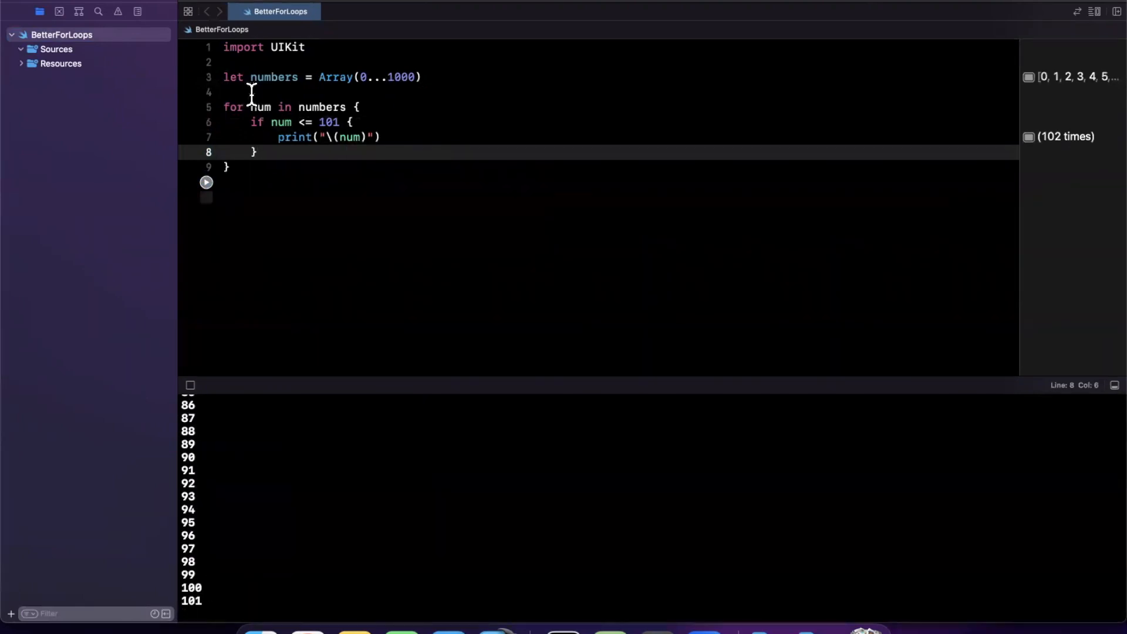
{"action": "mouse_move", "coordinate": [281, 152]}
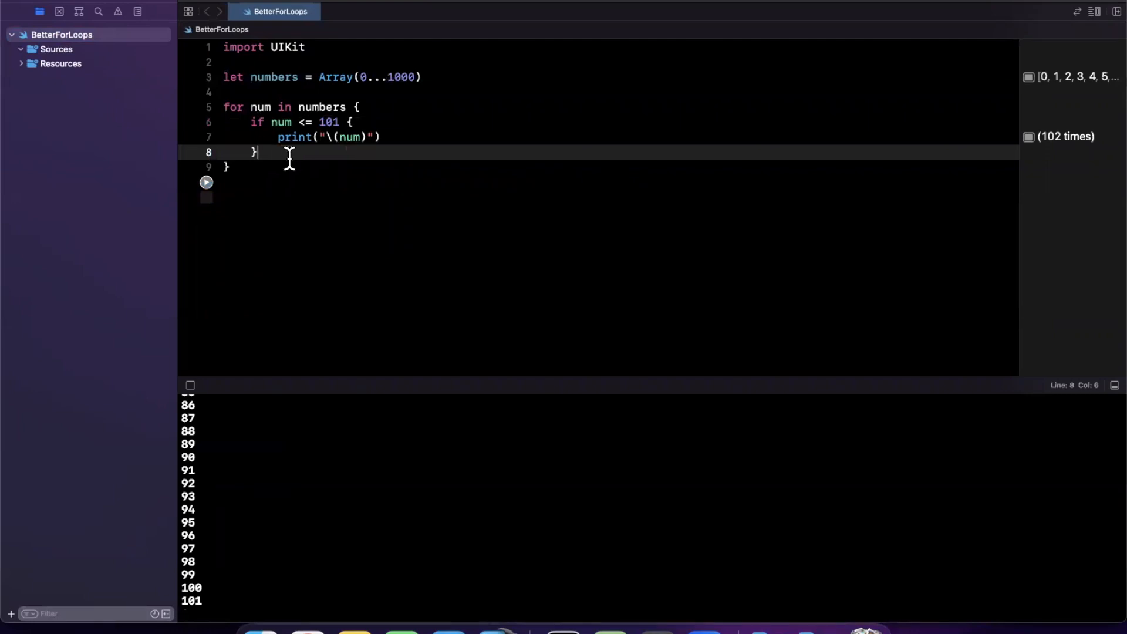
{"action": "type", "text": "else"}
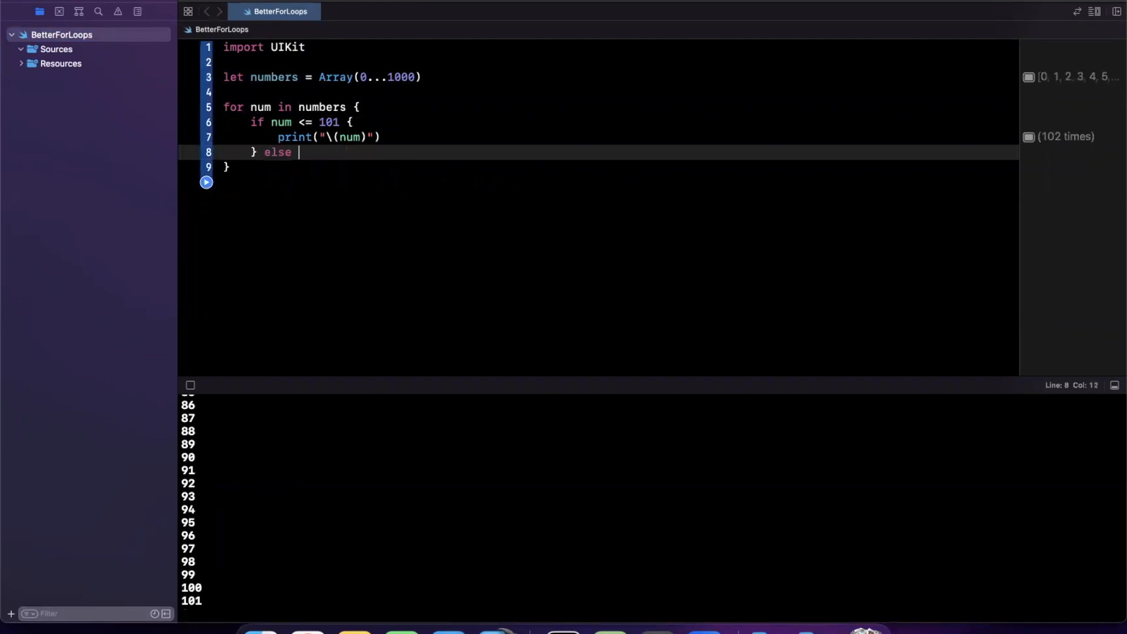
{"action": "key", "text": "backspace"}
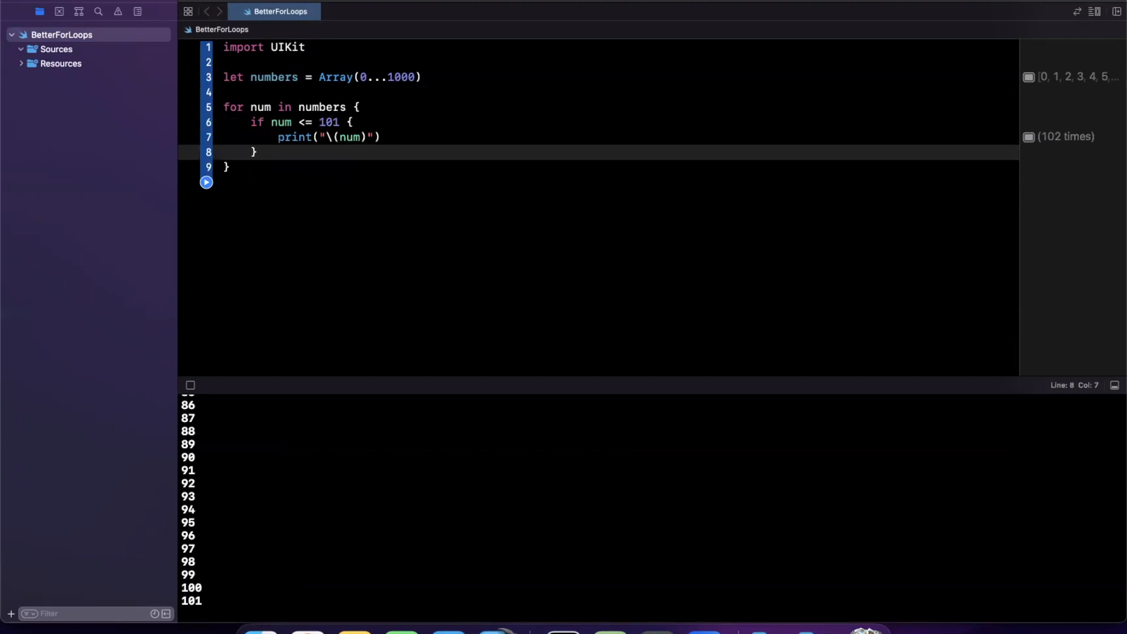
{"action": "left_click", "coordinate": [266, 152]}
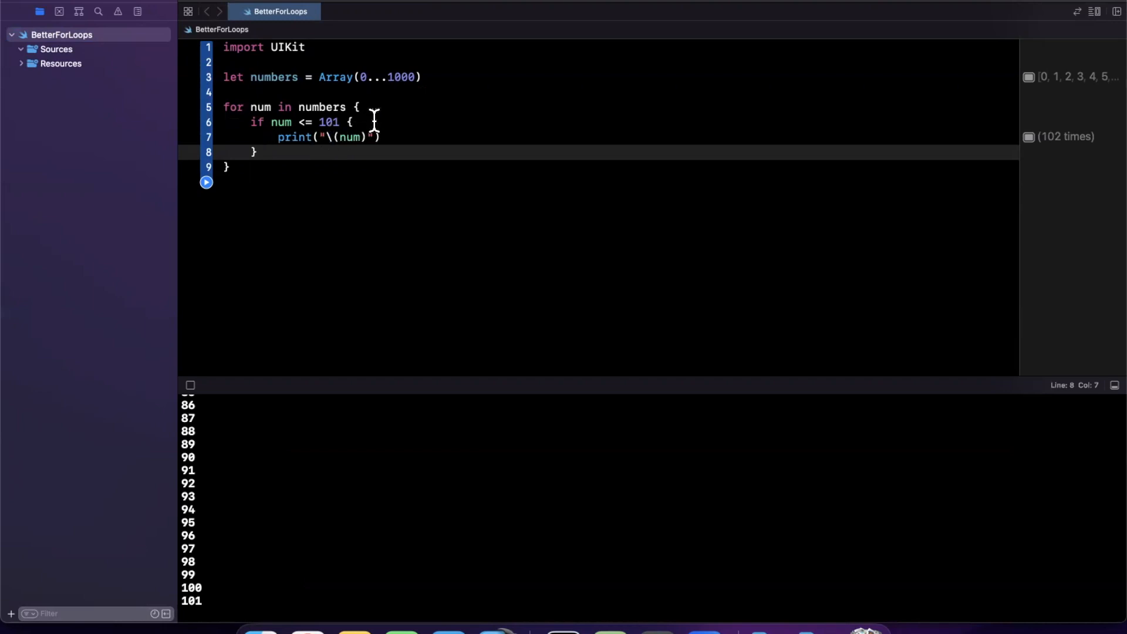
- Add a where num <= 101 clause to the for loop header
{"action": "left_click", "coordinate": [358, 107]}
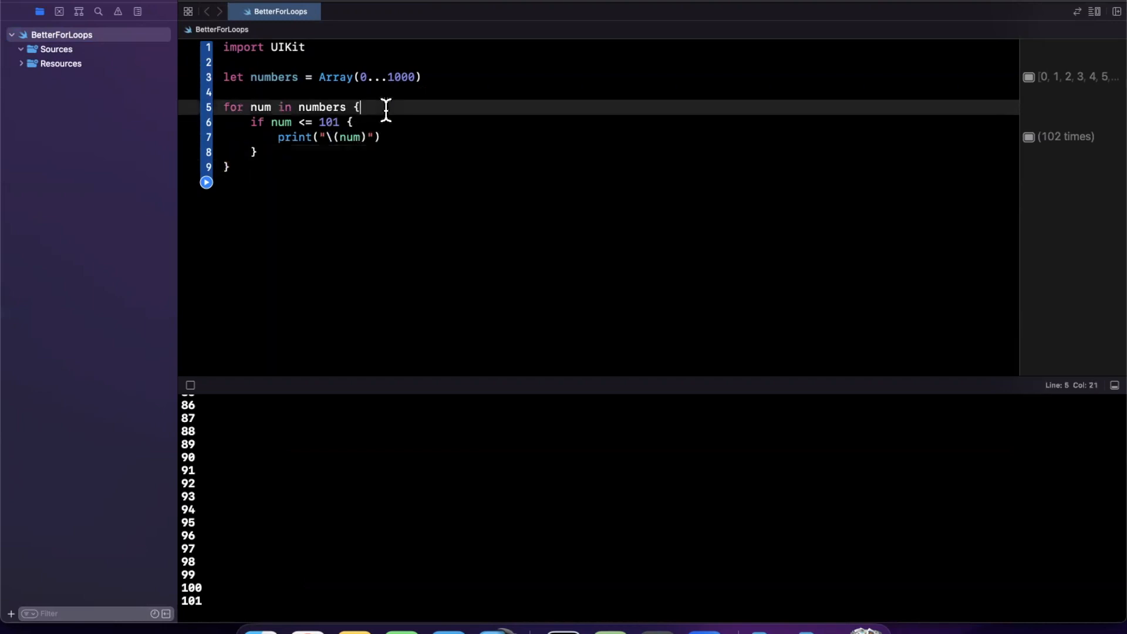
{"action": "left_click", "coordinate": [272, 122]}
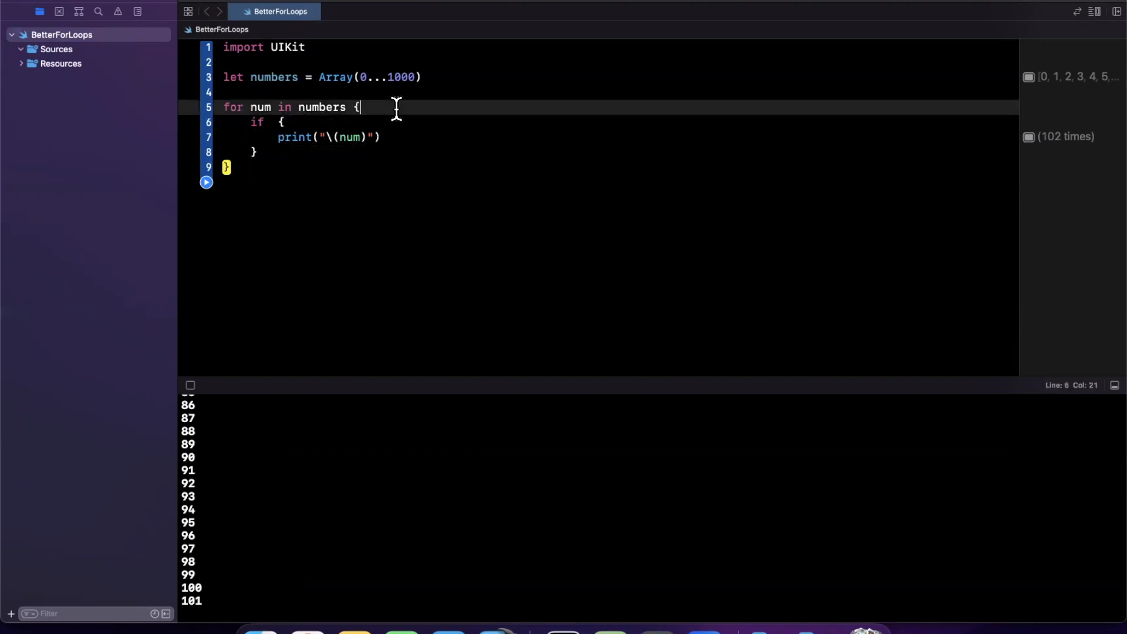
{"action": "type", "text": "where num <= 101"}
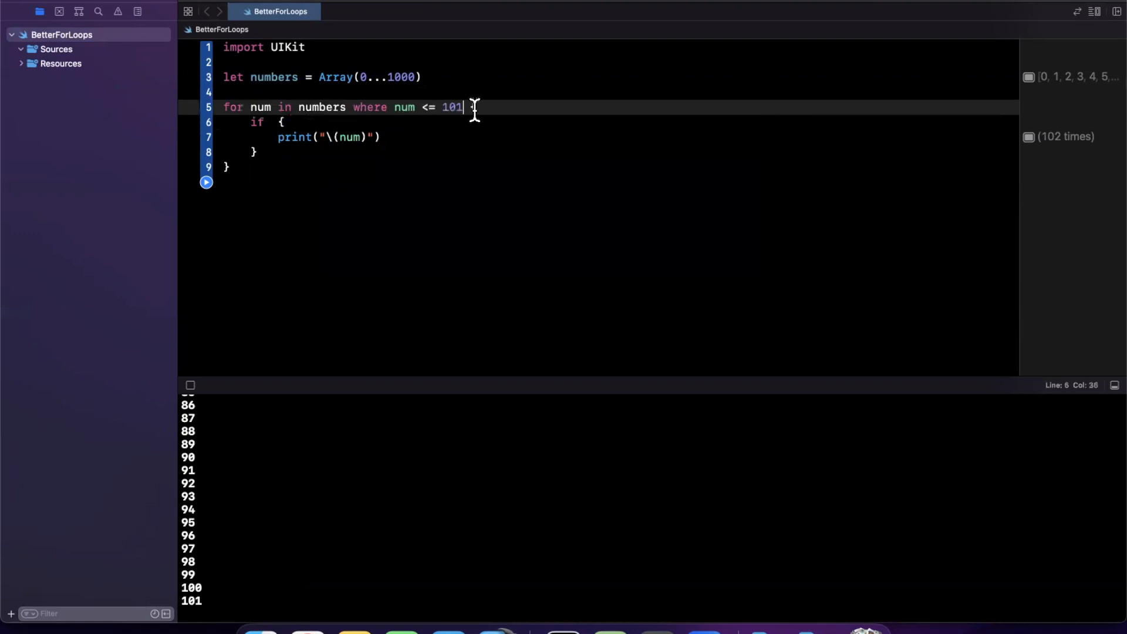
{"action": "mouse_move", "coordinate": [329, 107]}
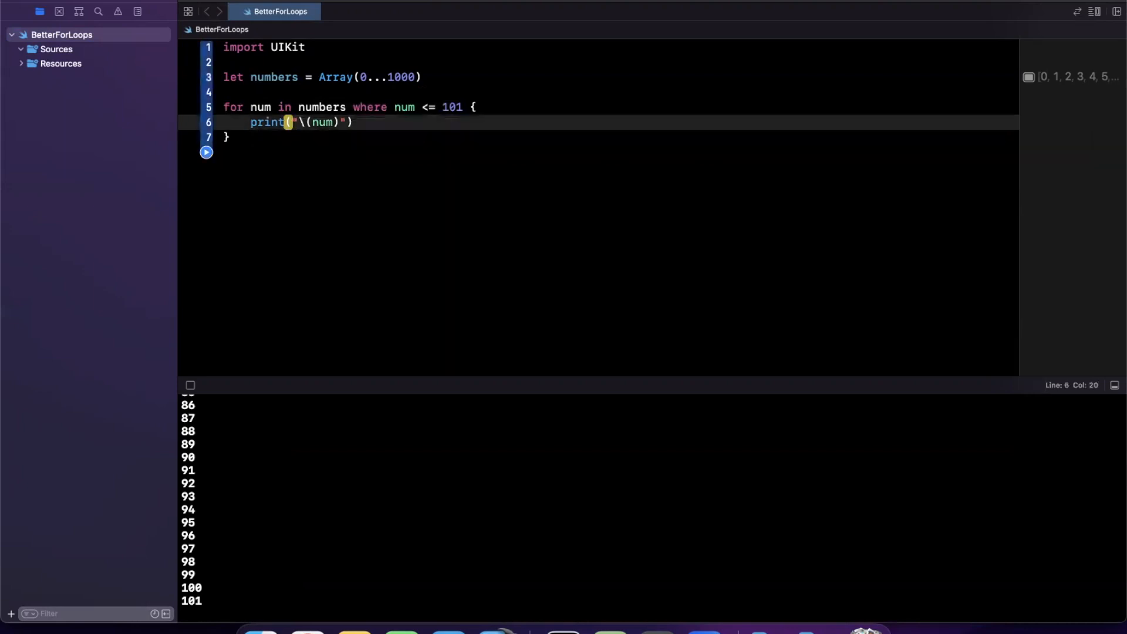
{"action": "mouse_move", "coordinate": [222, 470]}
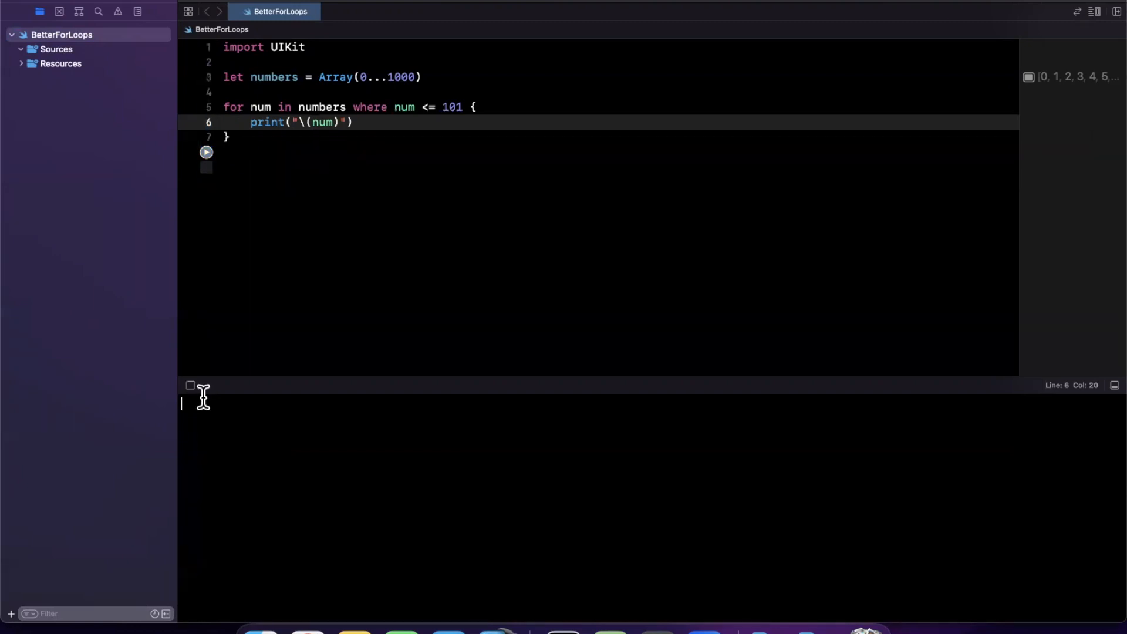
- Rerun the playground and change the where condition to num > 0
{"action": "left_click", "coordinate": [206, 151]}
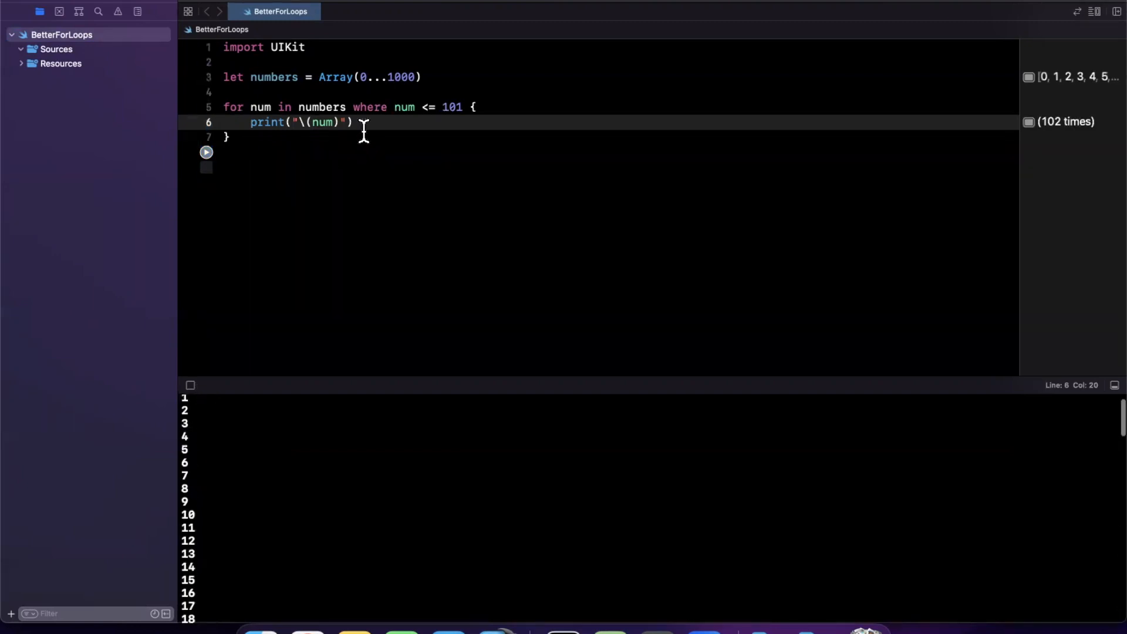
{"action": "left_click_drag", "start_coordinate": [394, 107], "coordinate": [460, 107]}
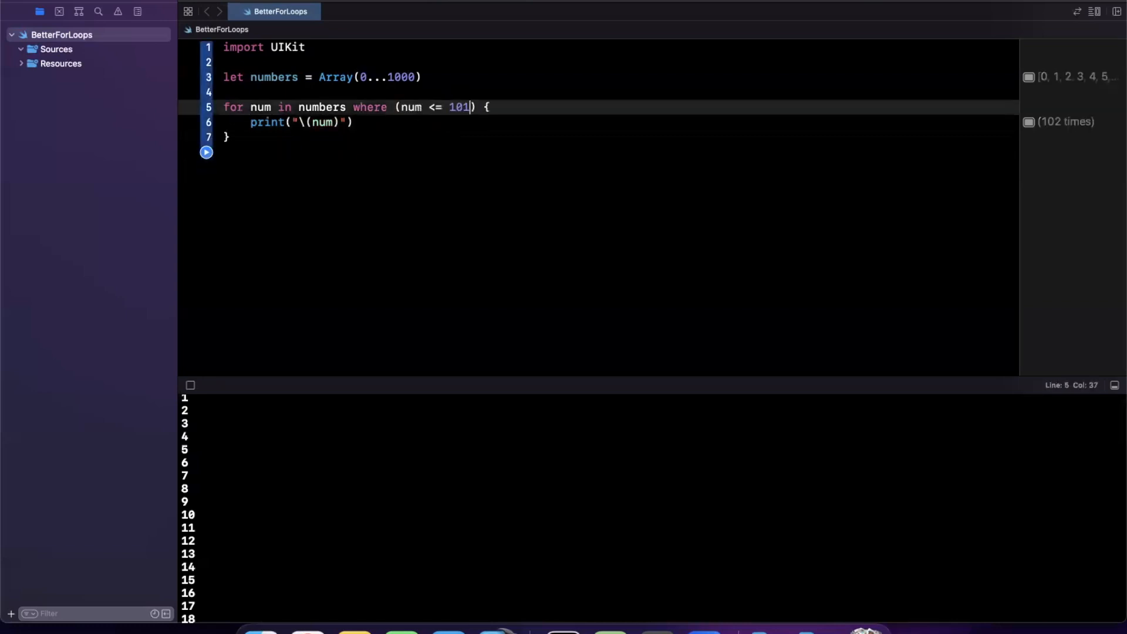
{"action": "mouse_move", "coordinate": [486, 117]}
{"action": "type", "text": ">"}
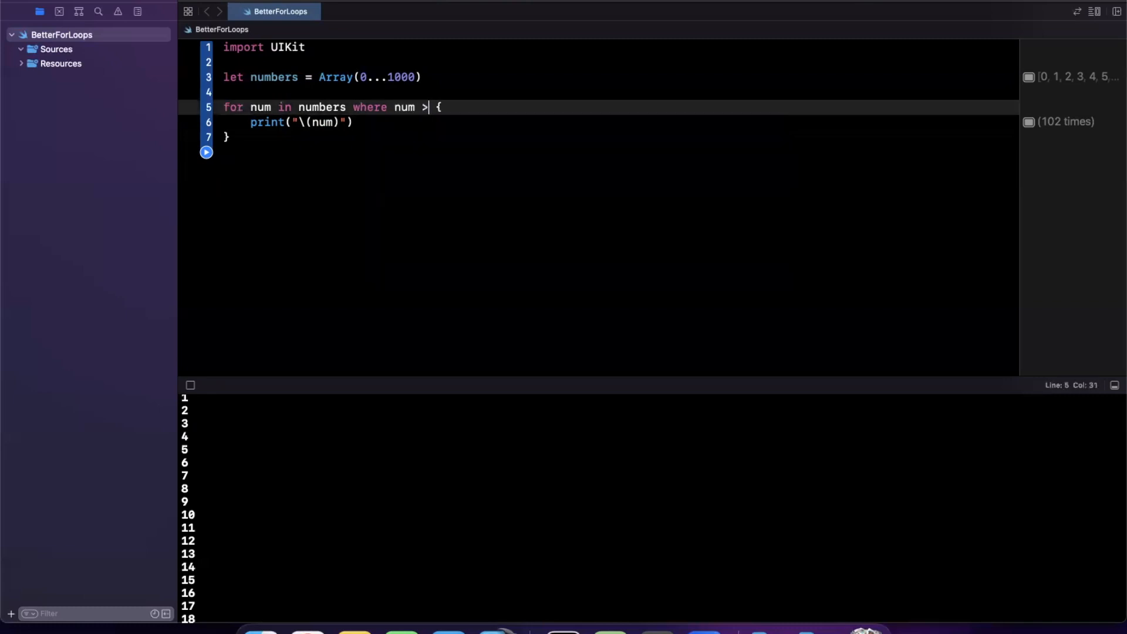
{"action": "type", "text": "0"}
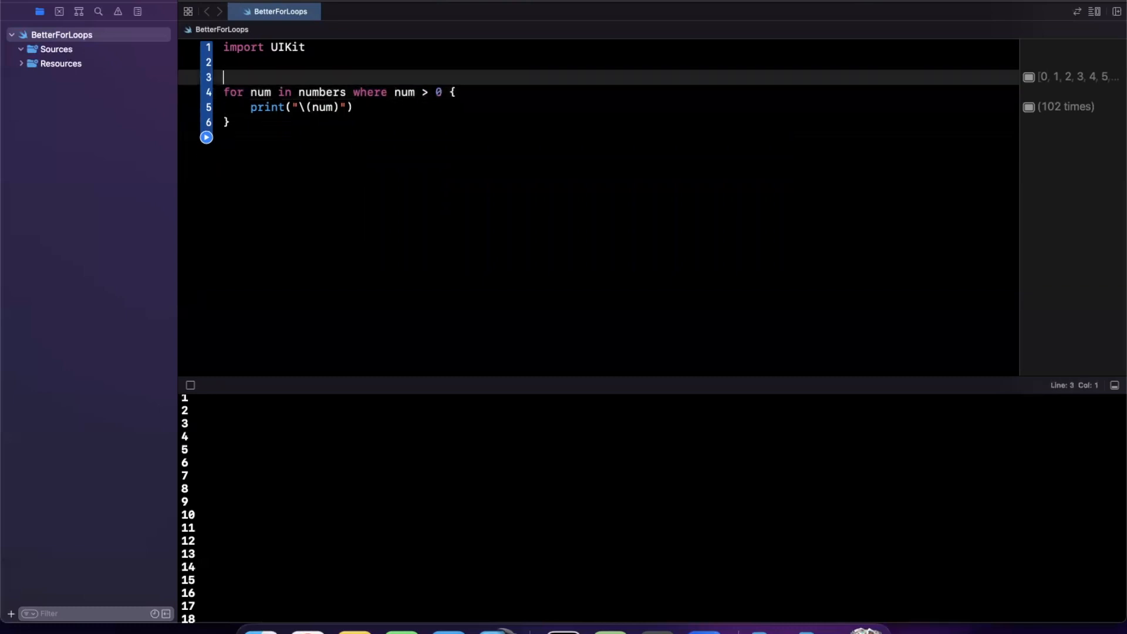
- Add struct Student with let name: String and let isGoodStudent: Bool above the loop
{"action": "key", "text": "return"}
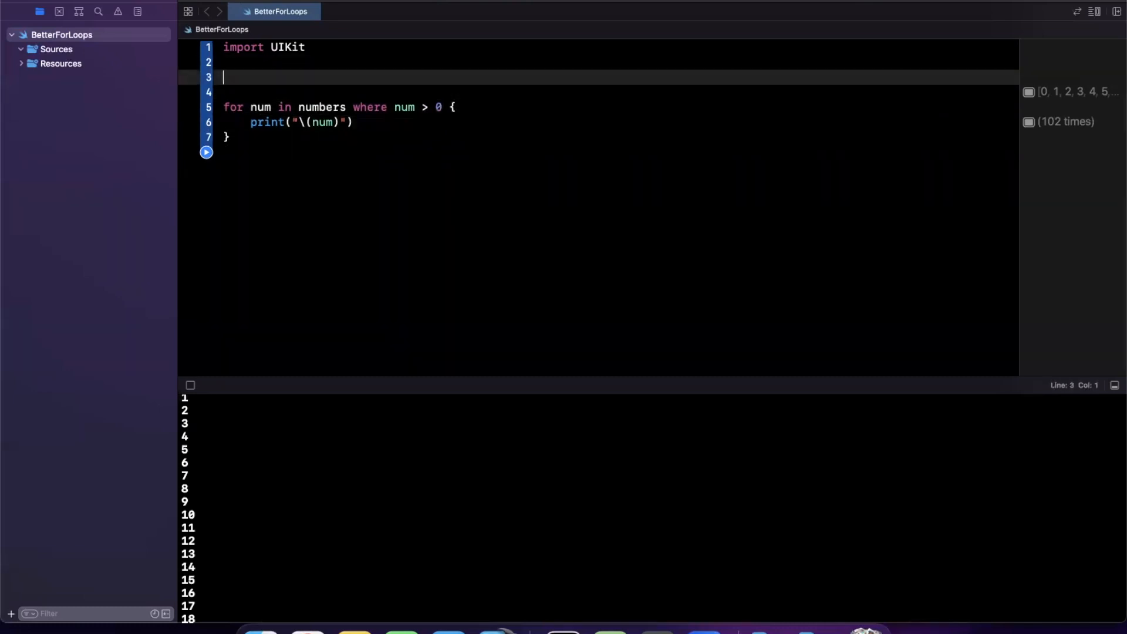
{"action": "type", "text": "st"}
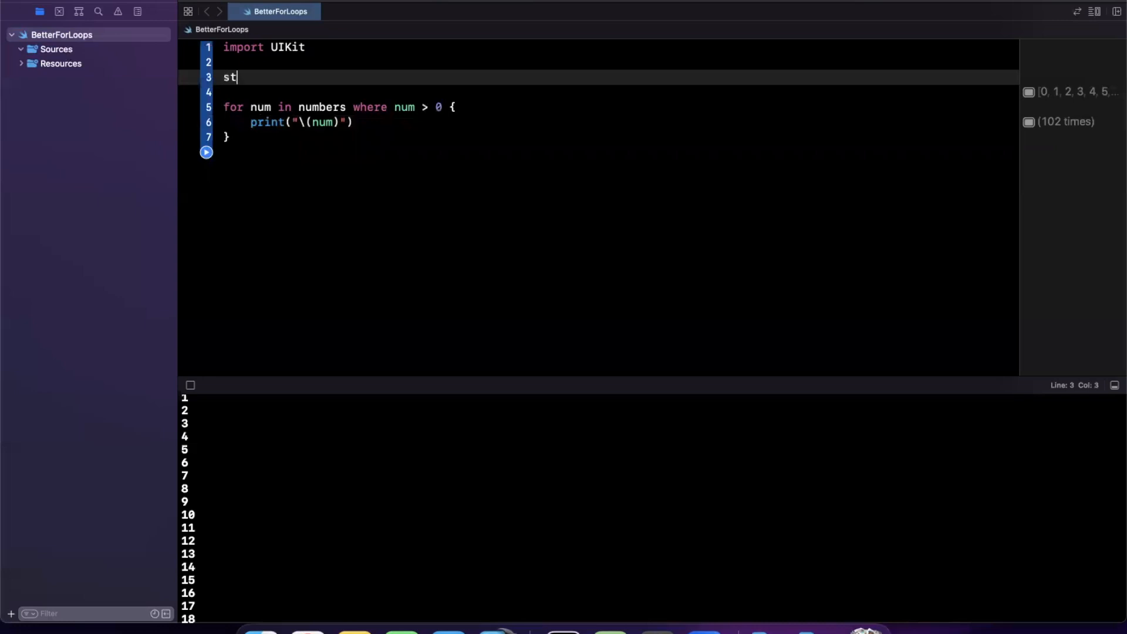
{"action": "type", "text": "ruct Per"}
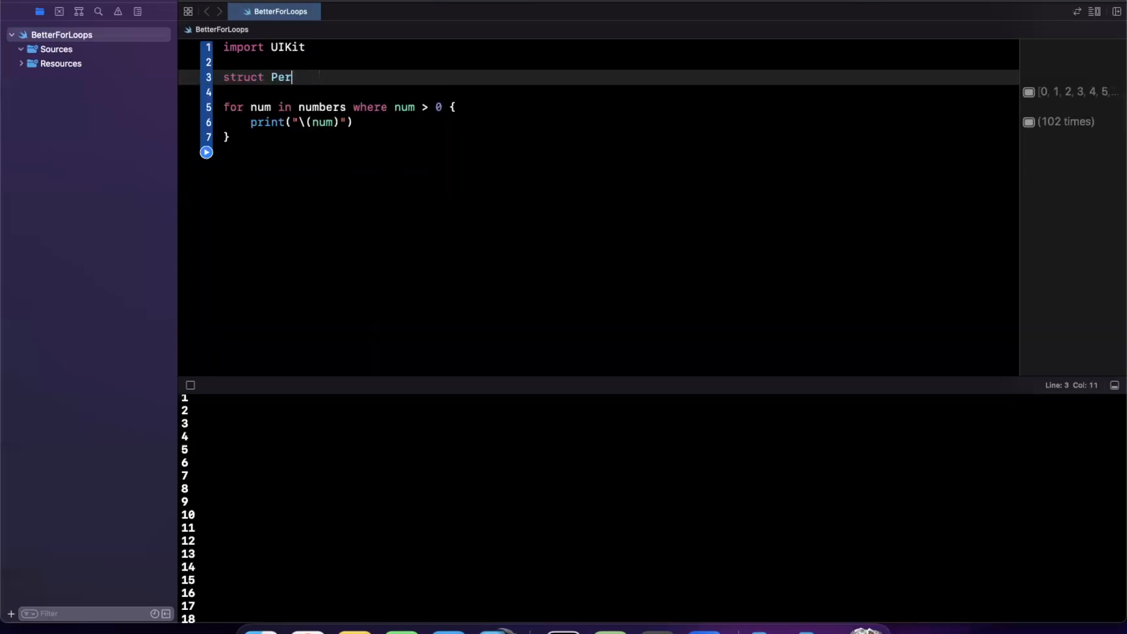
{"action": "type", "text": "student {"}
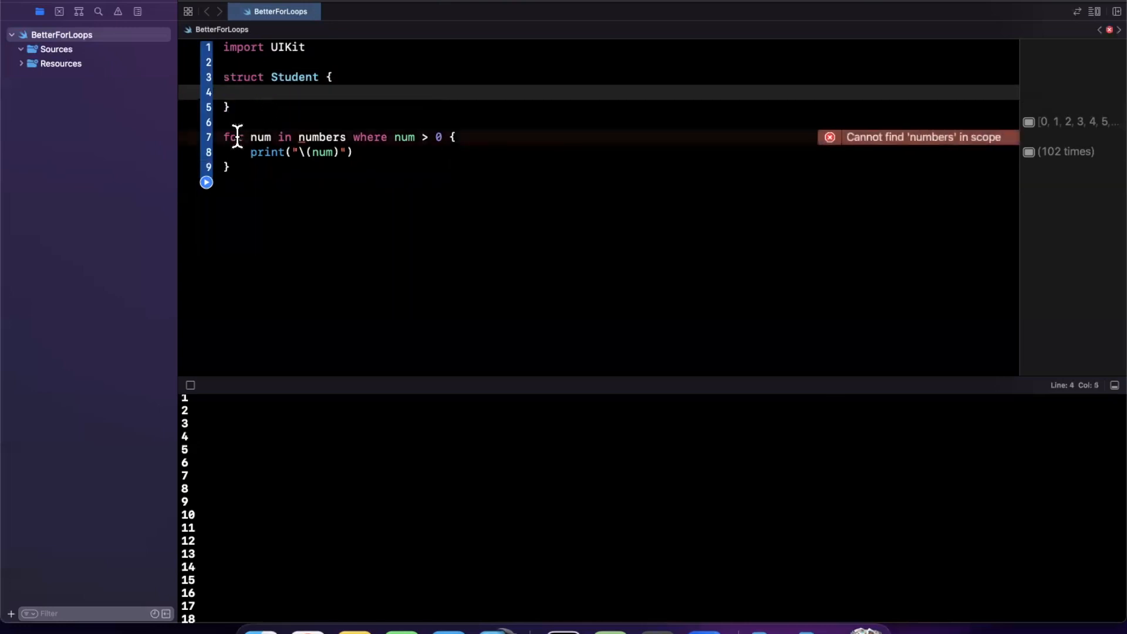
{"action": "type", "text": "let name"}
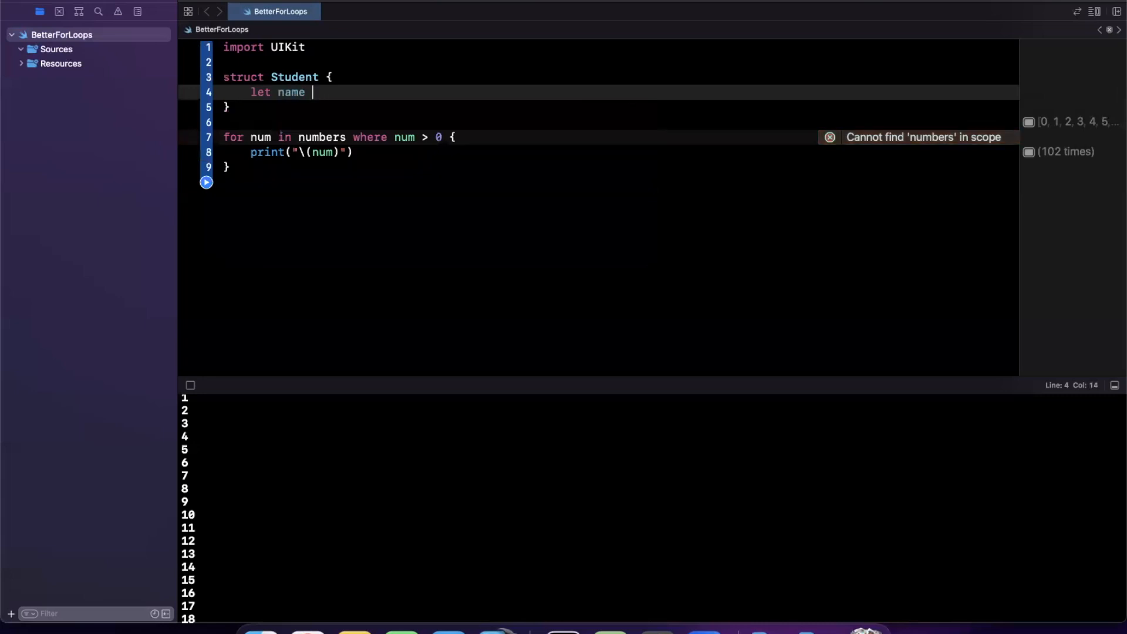
{"action": "type", "text": ": String"}
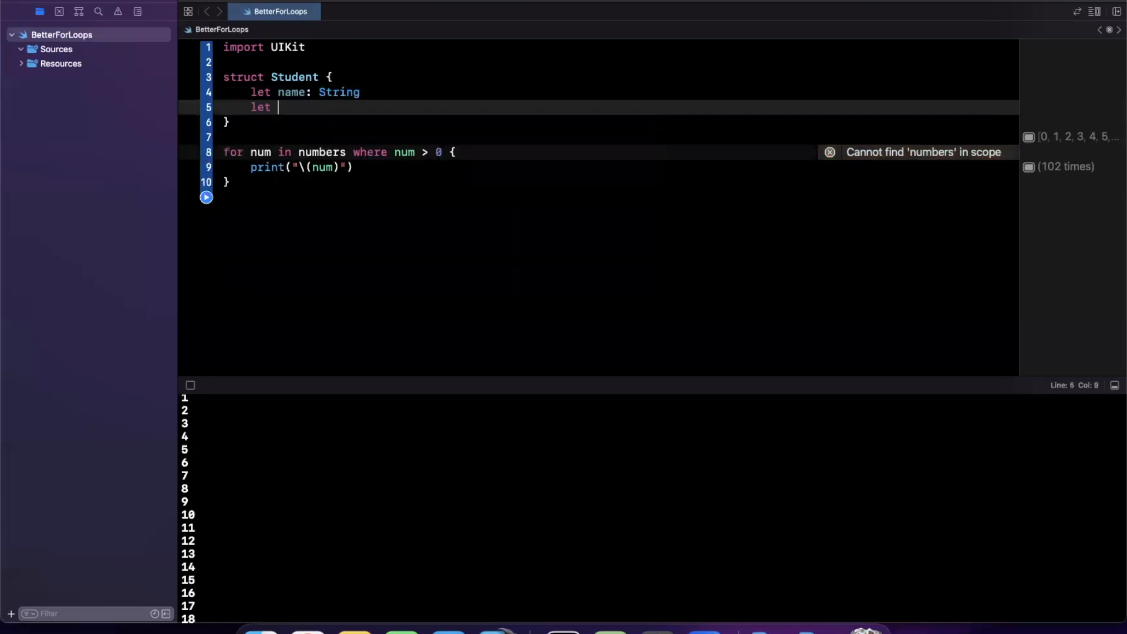
{"action": "type", "text": "isGoodtudent: Boo"}
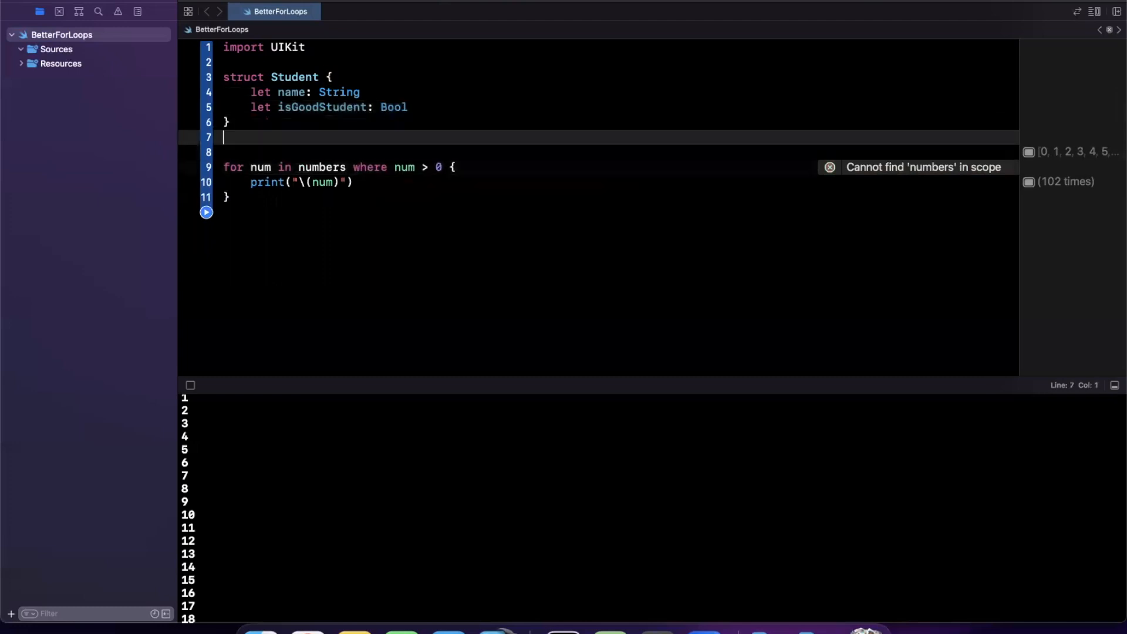
{"action": "type", "text": "let"}
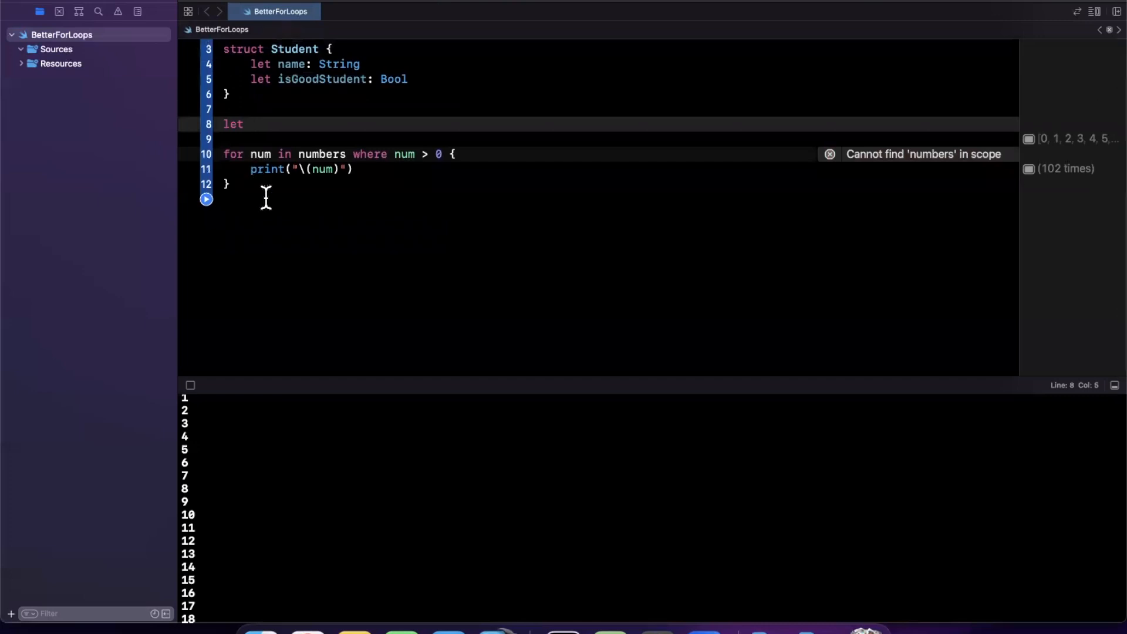
- Declare let students with Afraz, Tim Cook and Bill Gates, Gates having isGoodStudent false
{"action": "type", "text": "studen"}
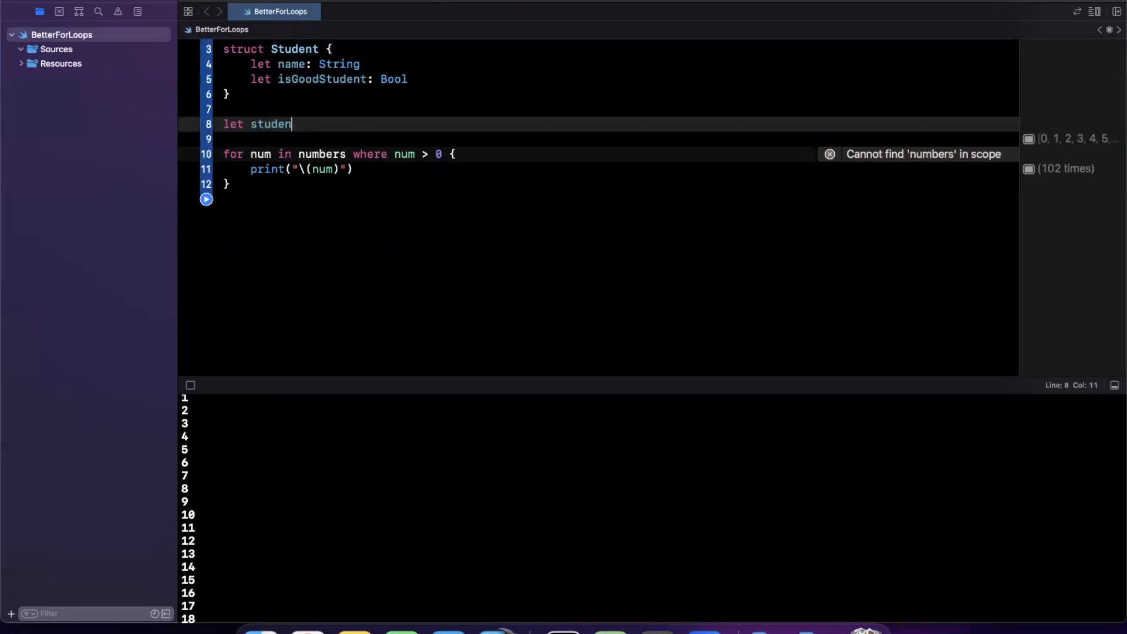
{"action": "type", "text": "ts ="}
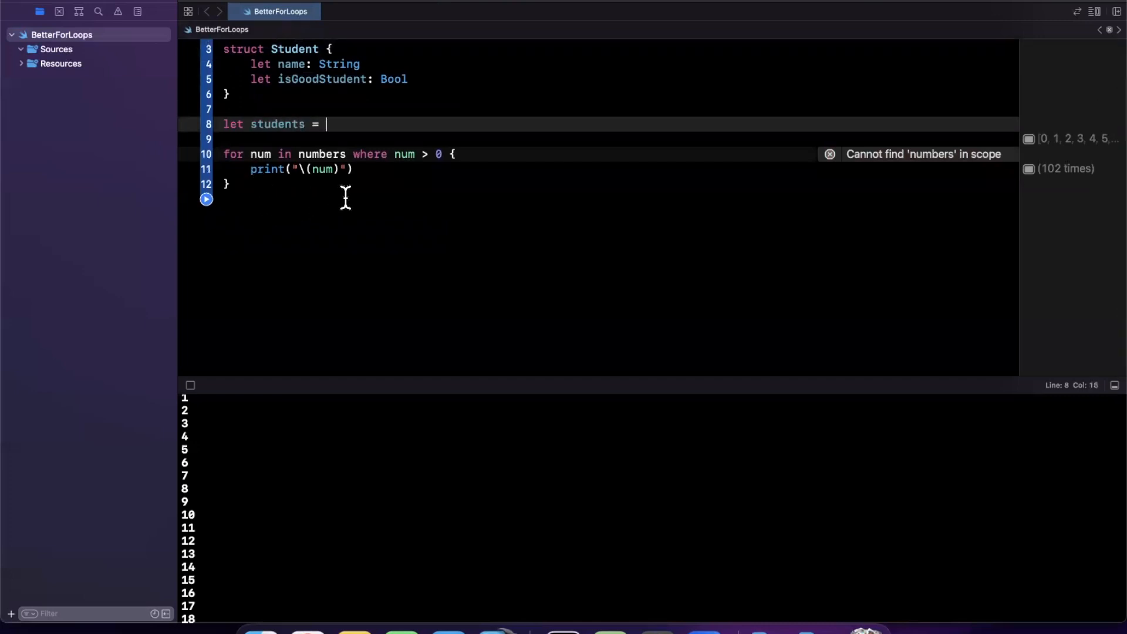
{"action": "type", "text": "["}
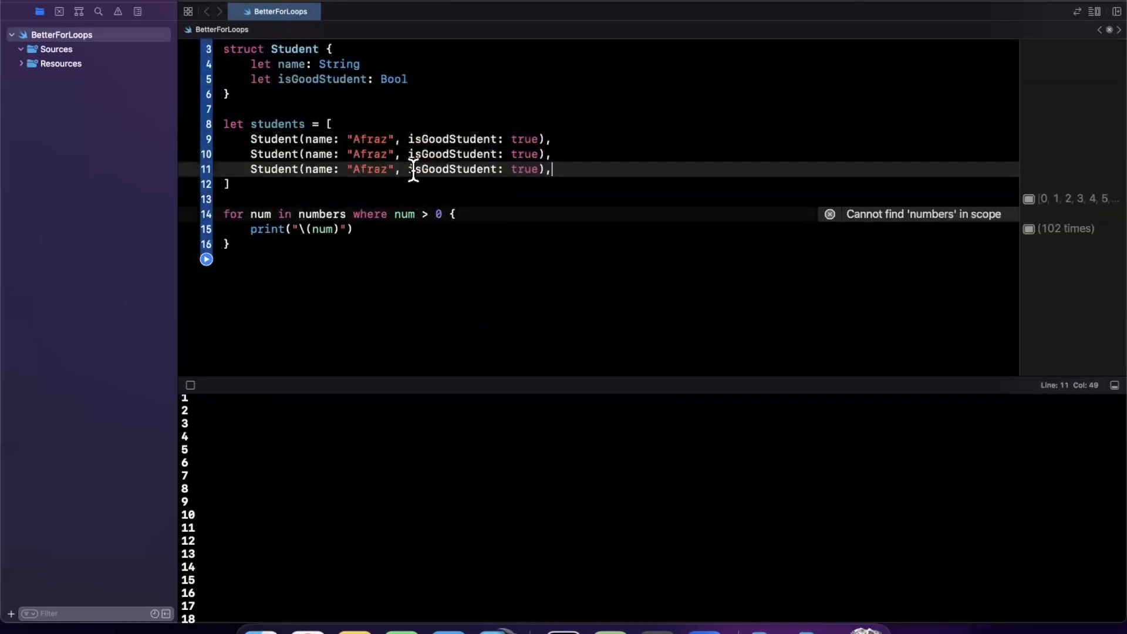
{"action": "type", "text": "Time Cook"}
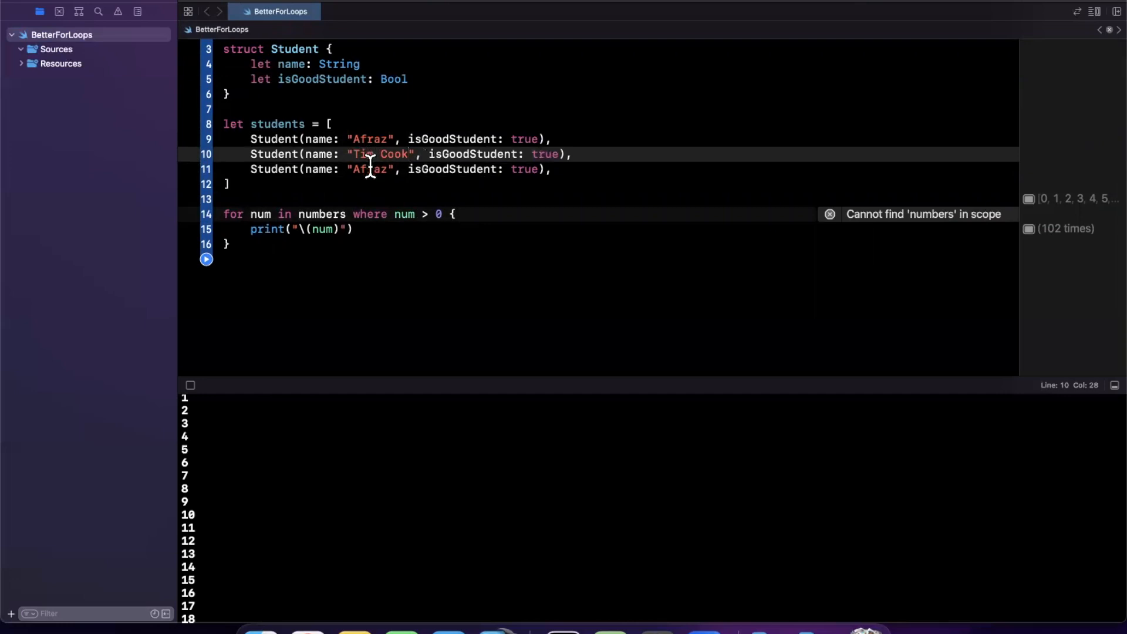
{"action": "type", "text": "Bi"}
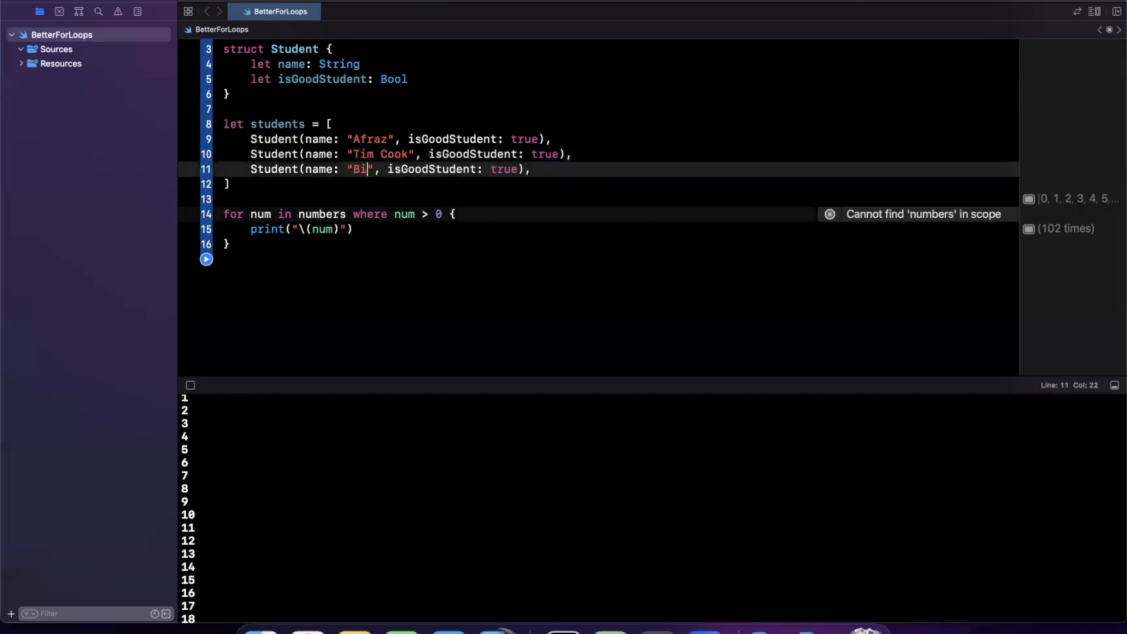
{"action": "type", "text": "ll"}
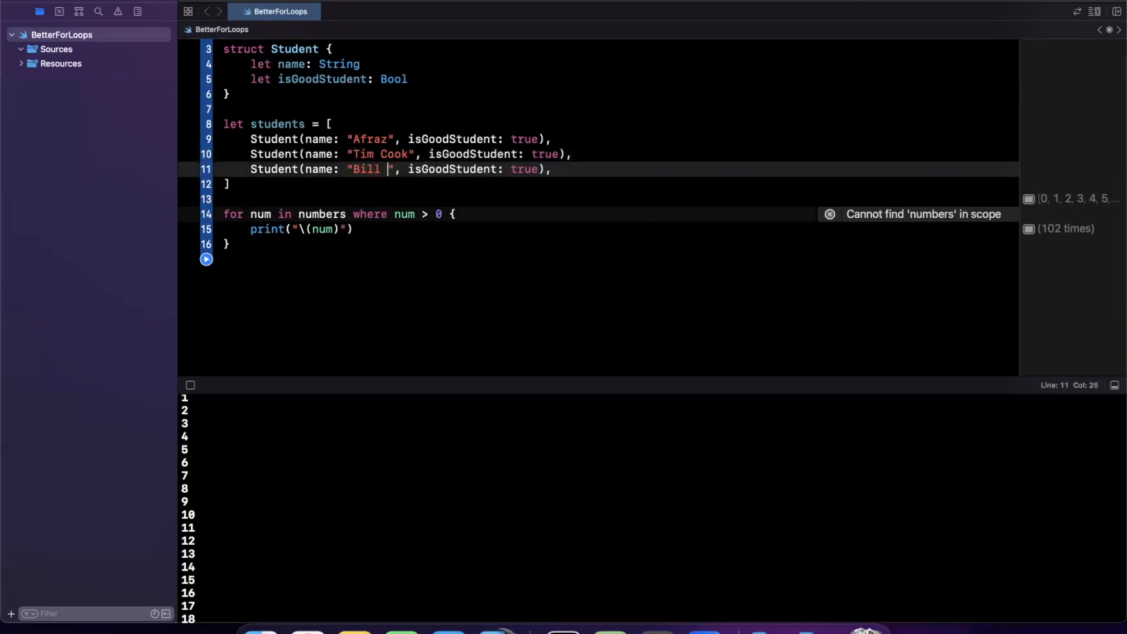
{"action": "type", "text": "Gates"}
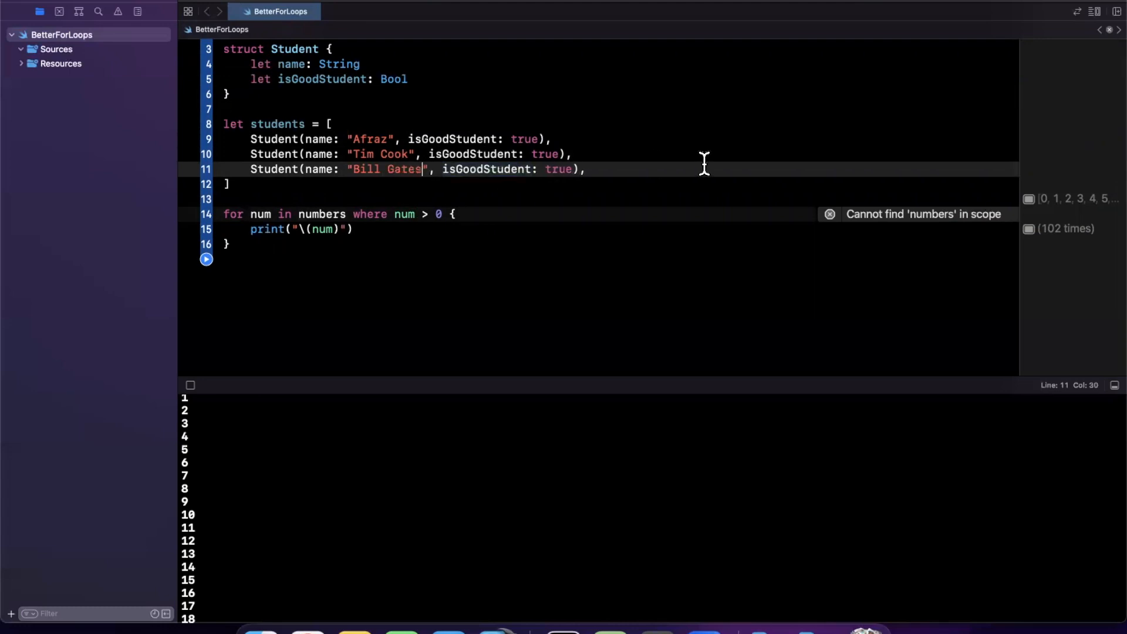
{"action": "type", "text": "false"}
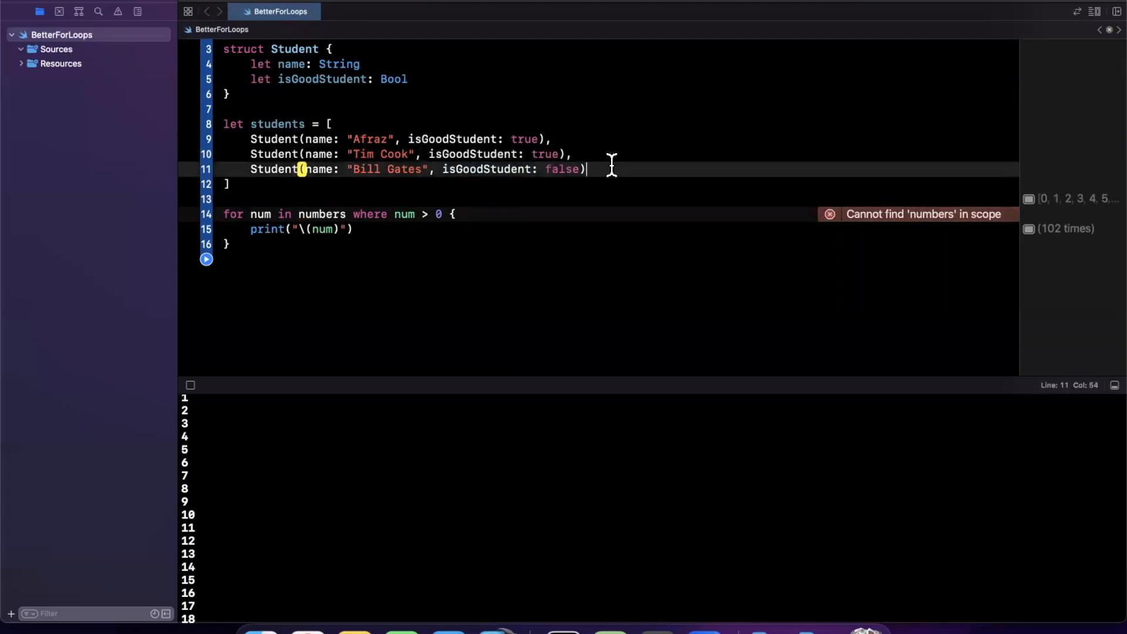
{"action": "double_click", "coordinate": [277, 124]}
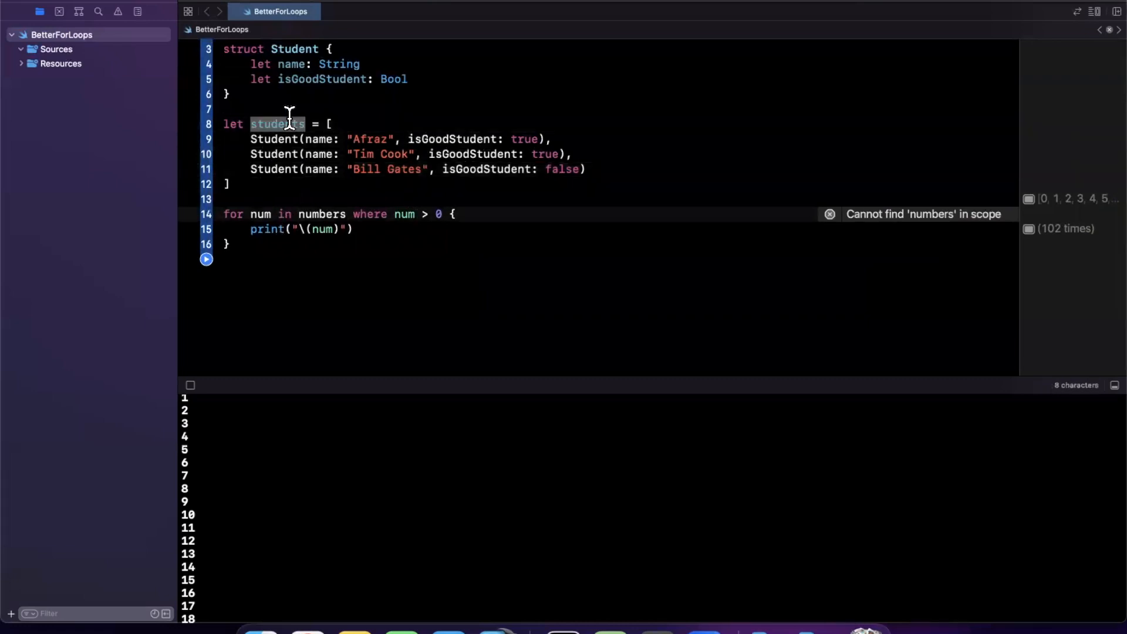
- Loop for student in students where student.isGoodStudent, fixing the doubled-s typo
{"action": "type", "text": "students"}
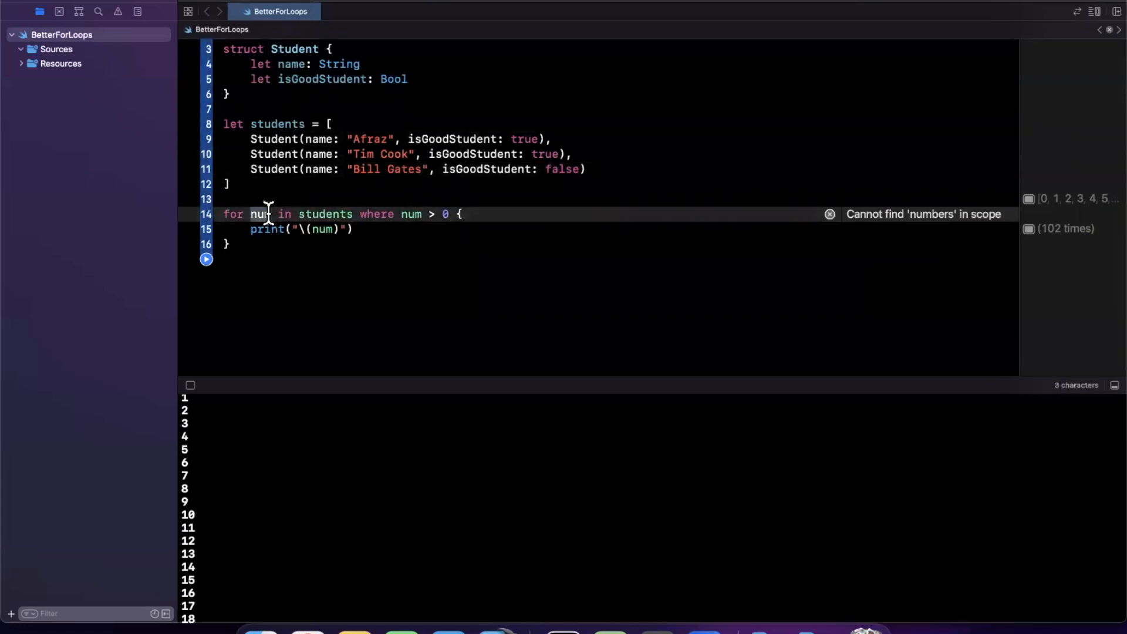
{"action": "type", "text": "sstudent"}
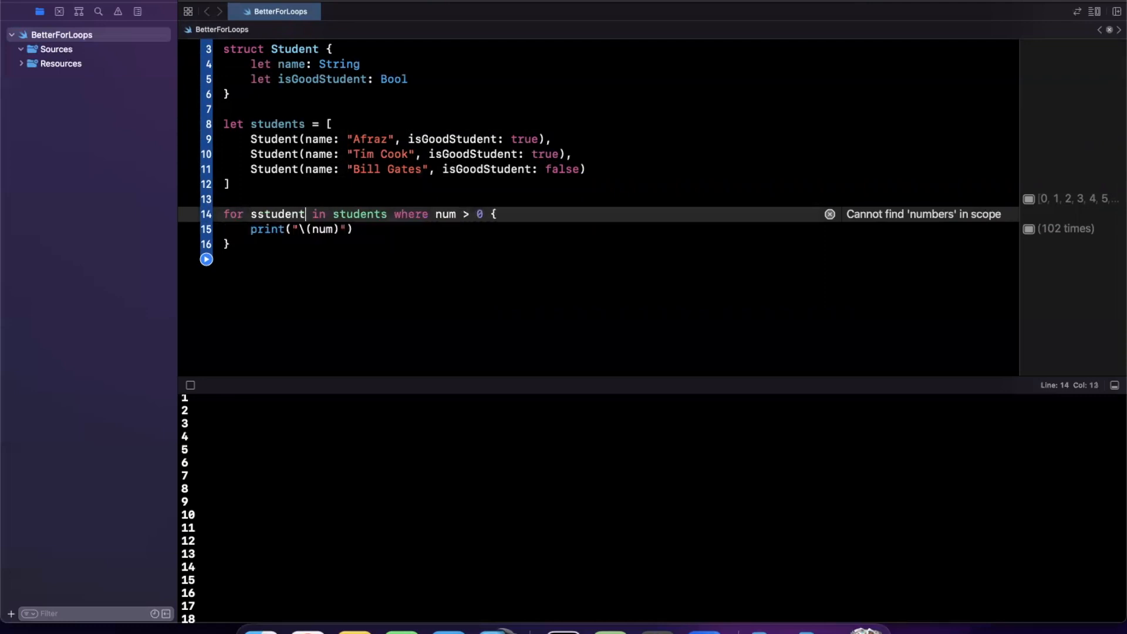
{"action": "double_click", "coordinate": [445, 214]}
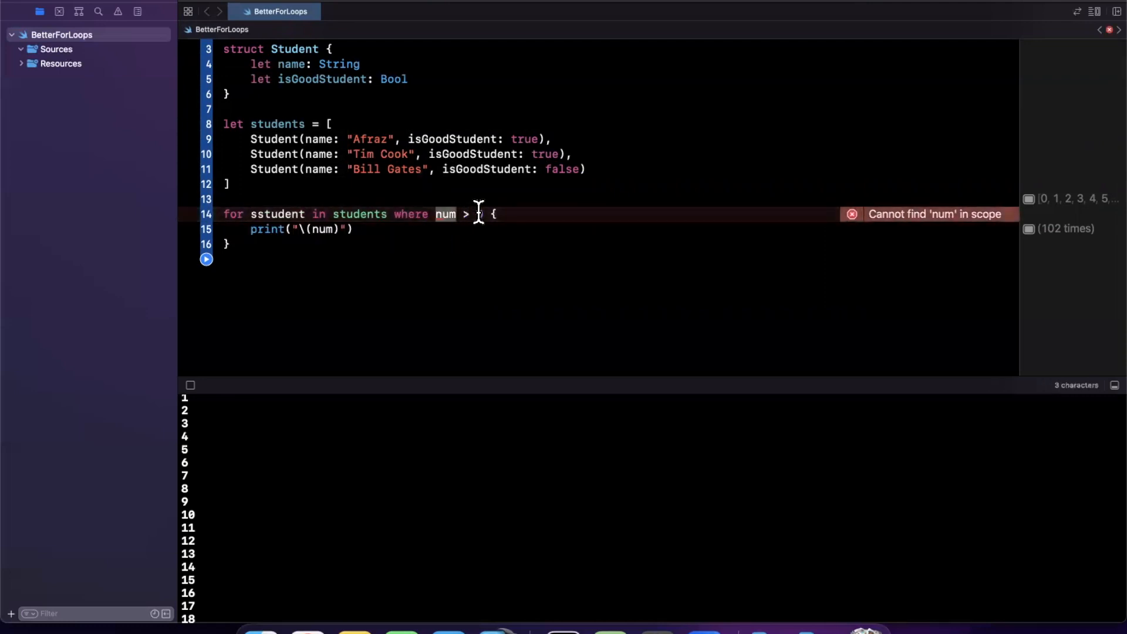
{"action": "type", "text": "students."}
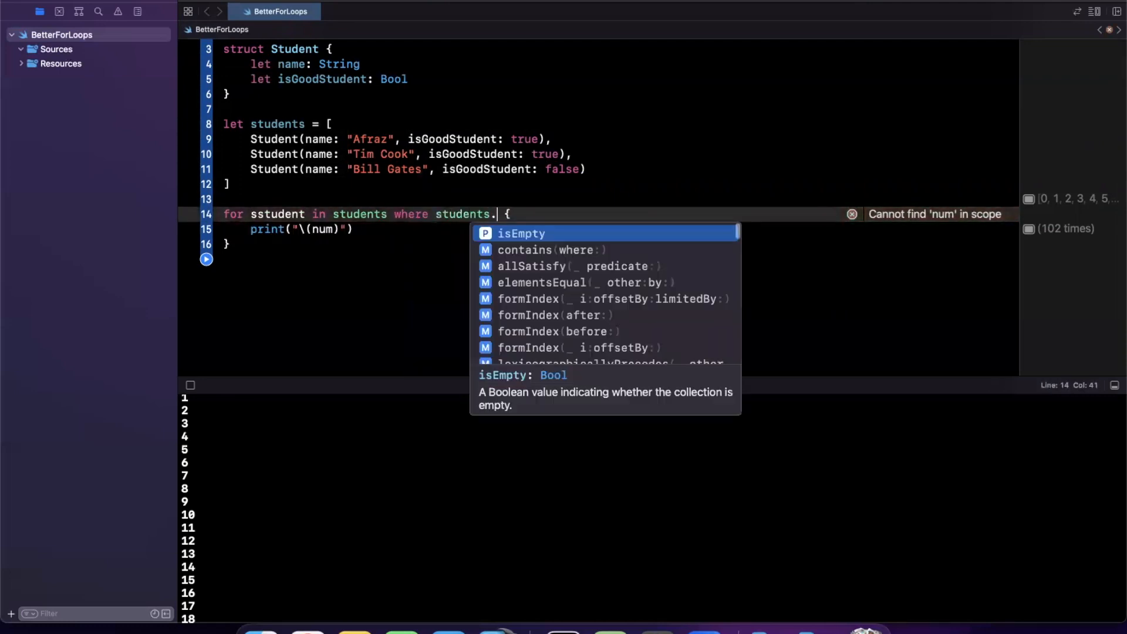
{"action": "type", "text": "is"}
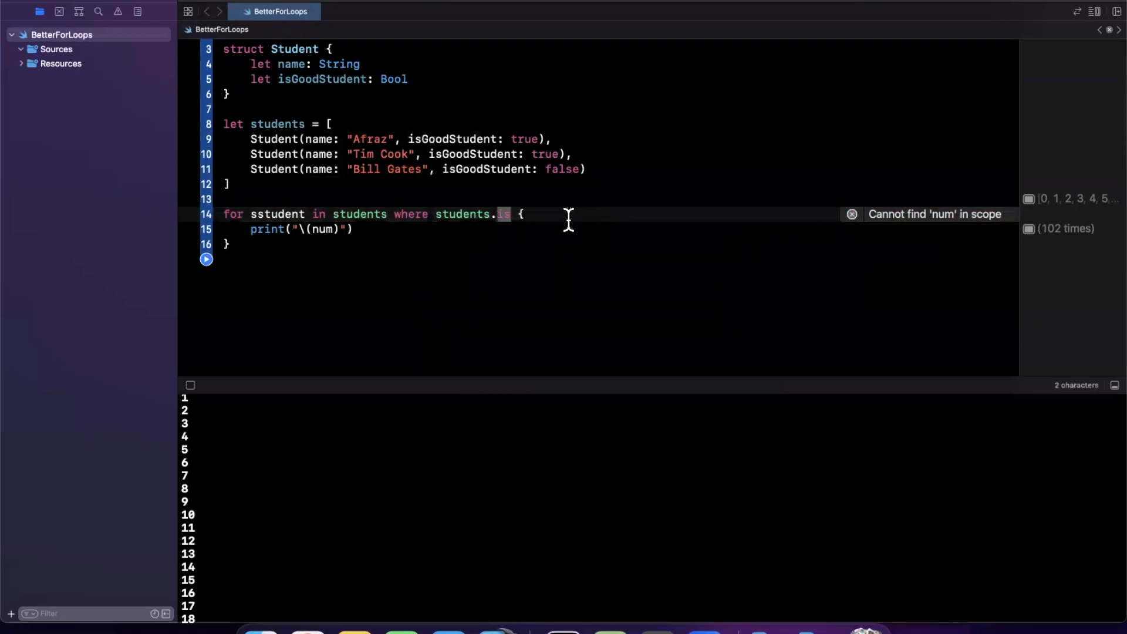
{"action": "type", "text": "s"}
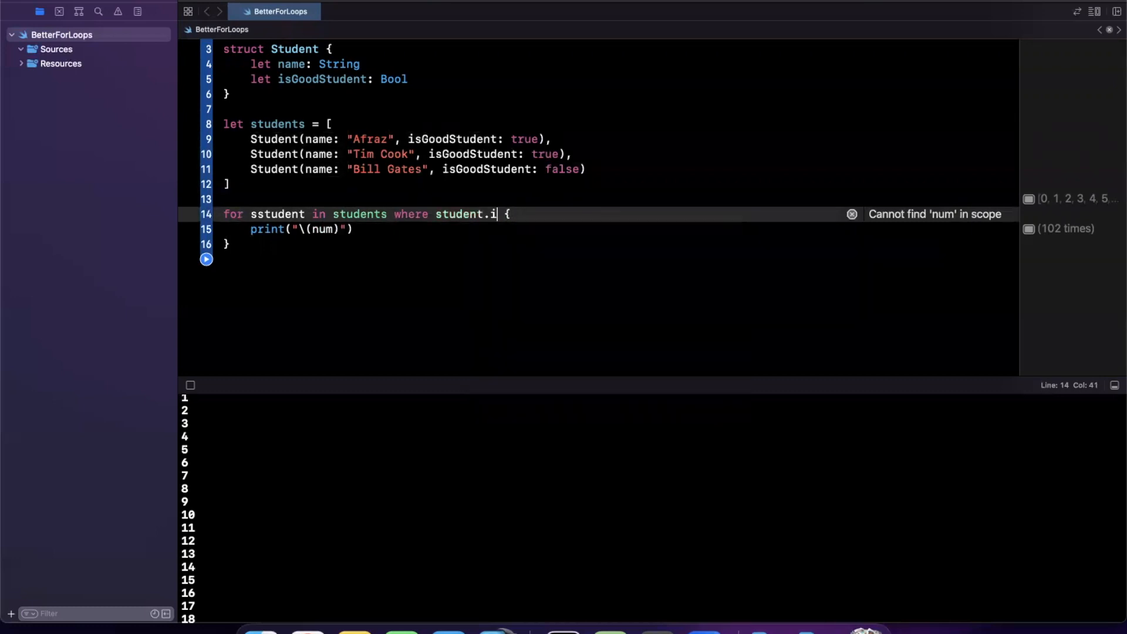
{"action": "type", "text": "sGoods"}
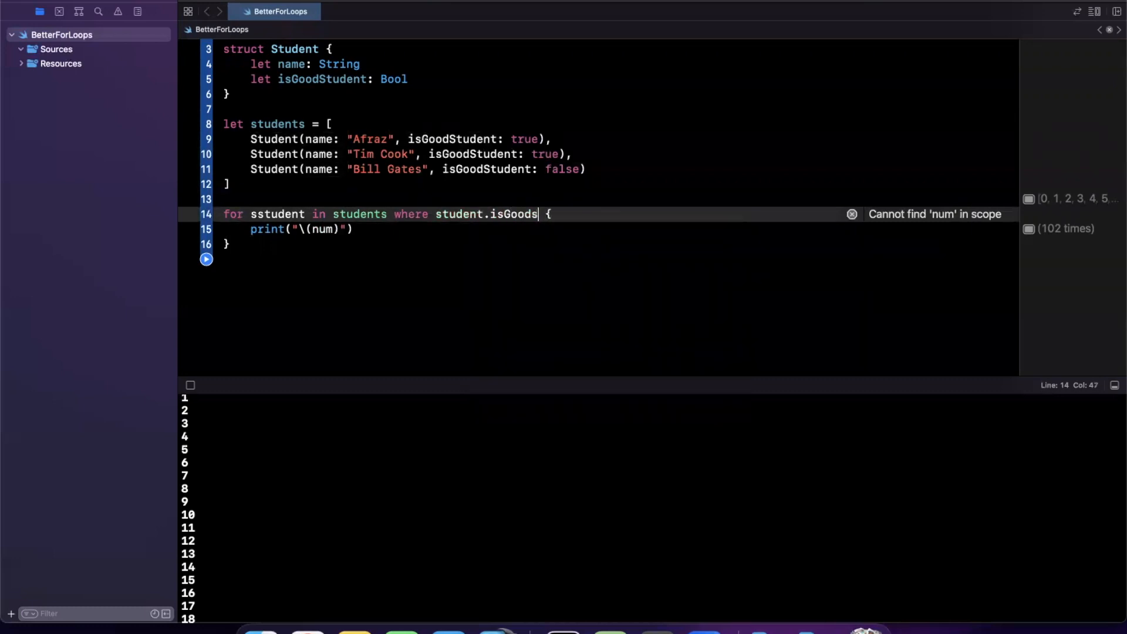
{"action": "type", "text": "tudent"}
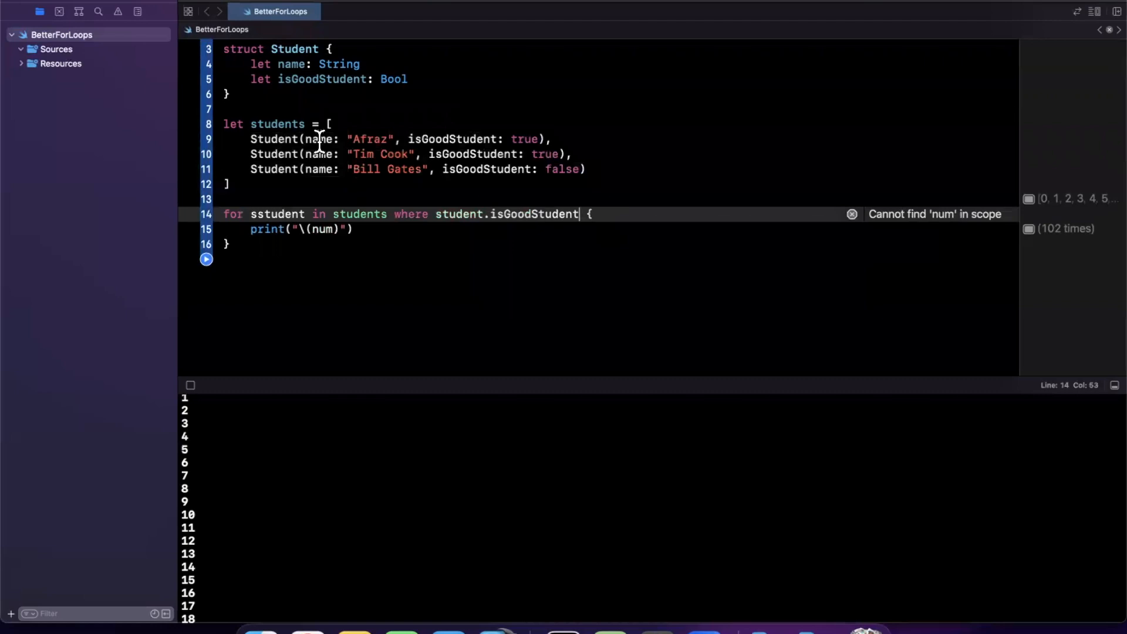
{"action": "left_click", "coordinate": [230, 244]}
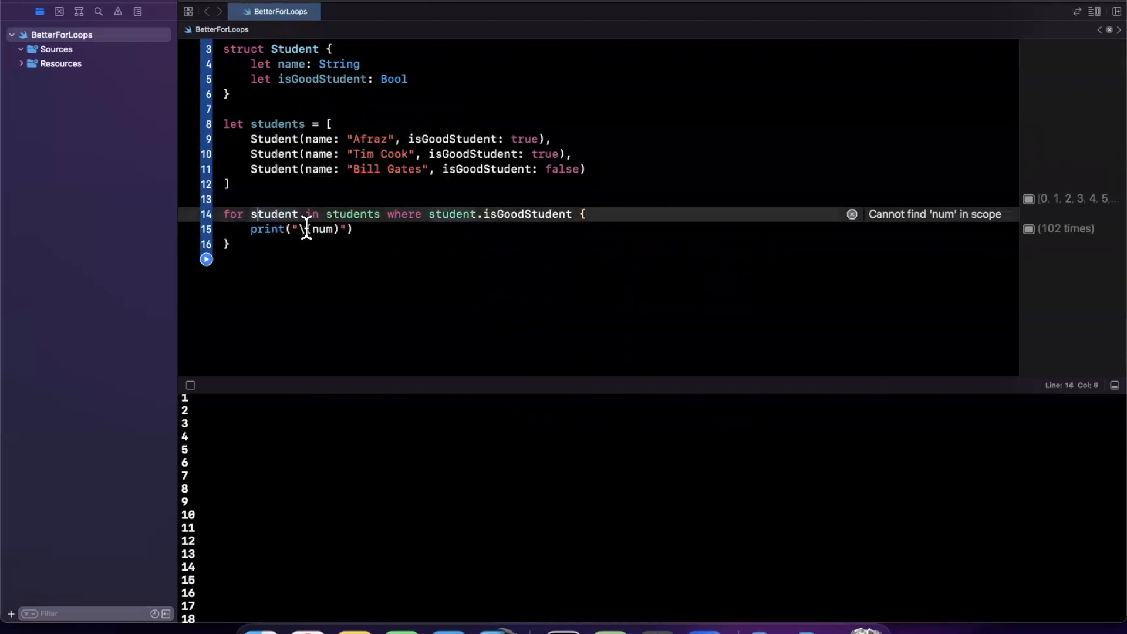
{"action": "type", "text": "students."}
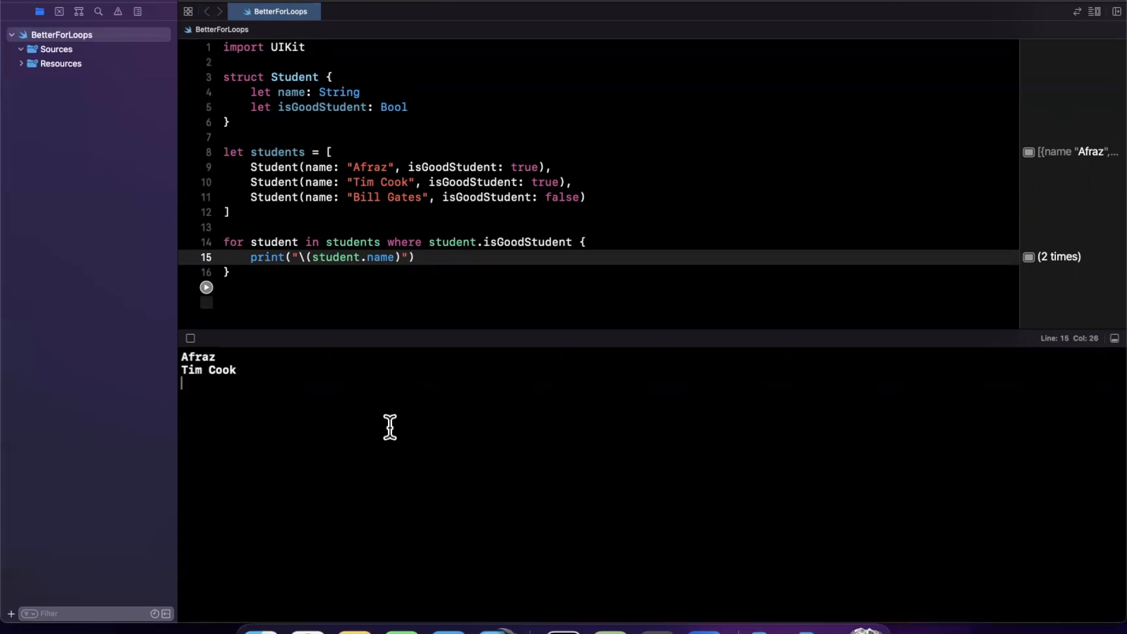
{"action": "mouse_move", "coordinate": [608, 119]}
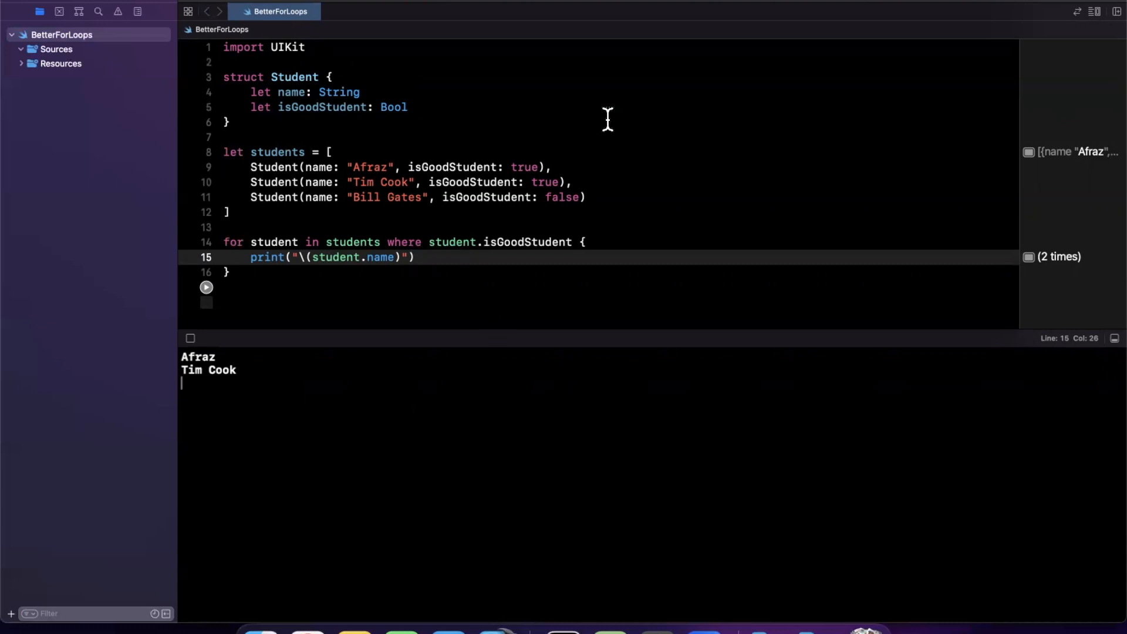